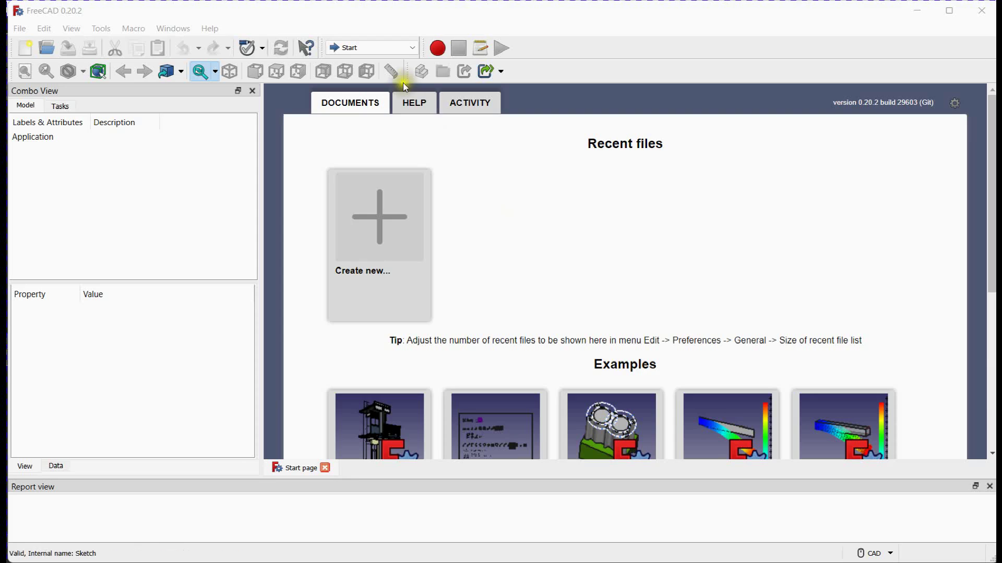
Switch FreeCAD to the Sketcher workbench from the workbench list
{"action": "left_click", "coordinate": [372, 48]}
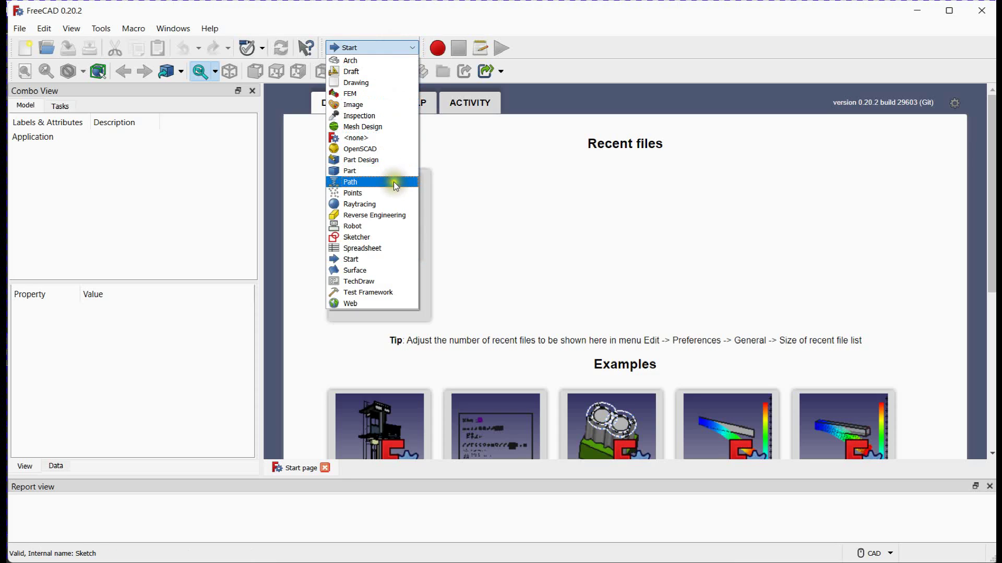
{"action": "left_click", "coordinate": [356, 237]}
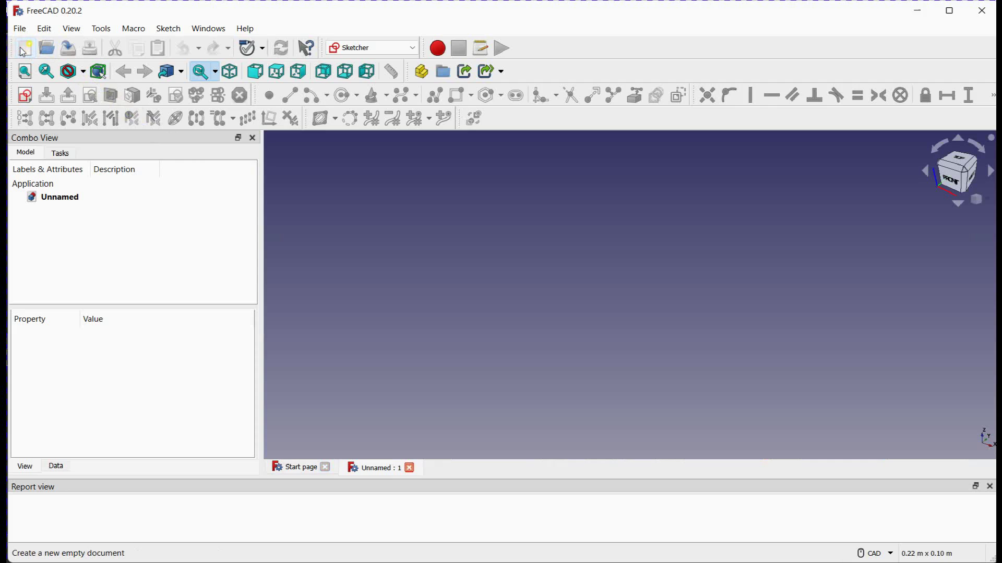
Create a new sketch oriented on the XY-Plane
{"action": "left_click", "coordinate": [25, 95]}
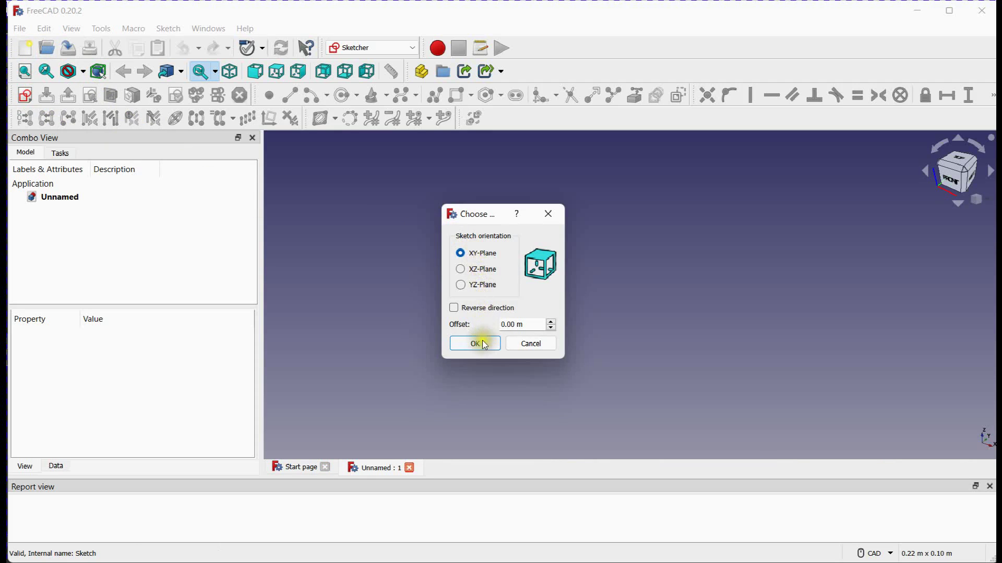
{"action": "left_click", "coordinate": [475, 344]}
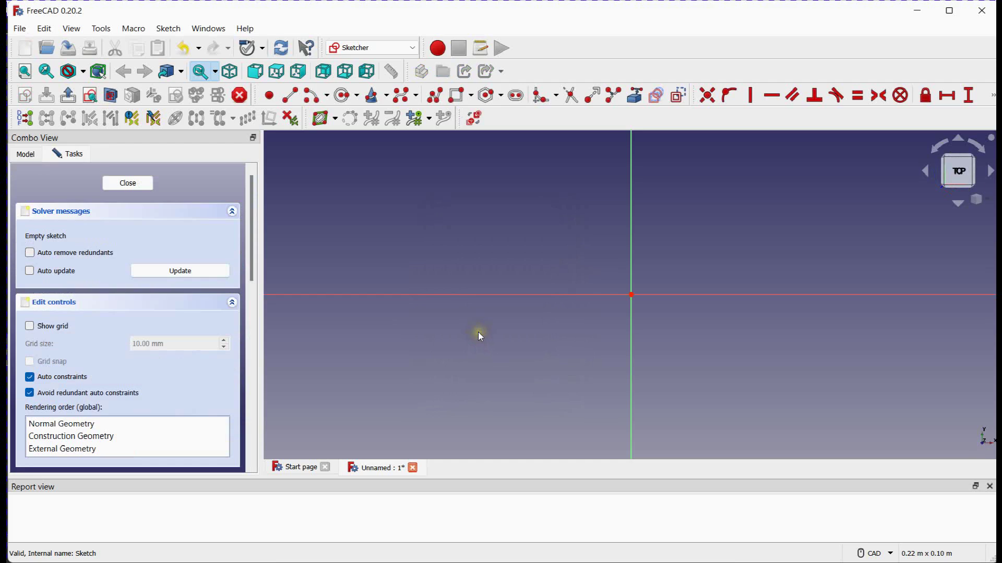
{"action": "mouse_move", "coordinate": [349, 318]}
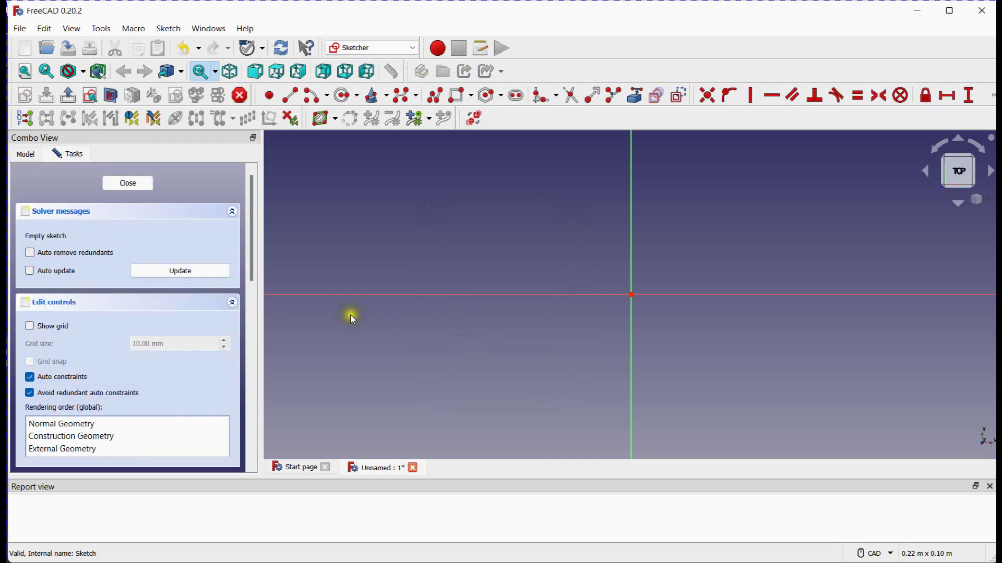
{"action": "mouse_move", "coordinate": [94, 316]}
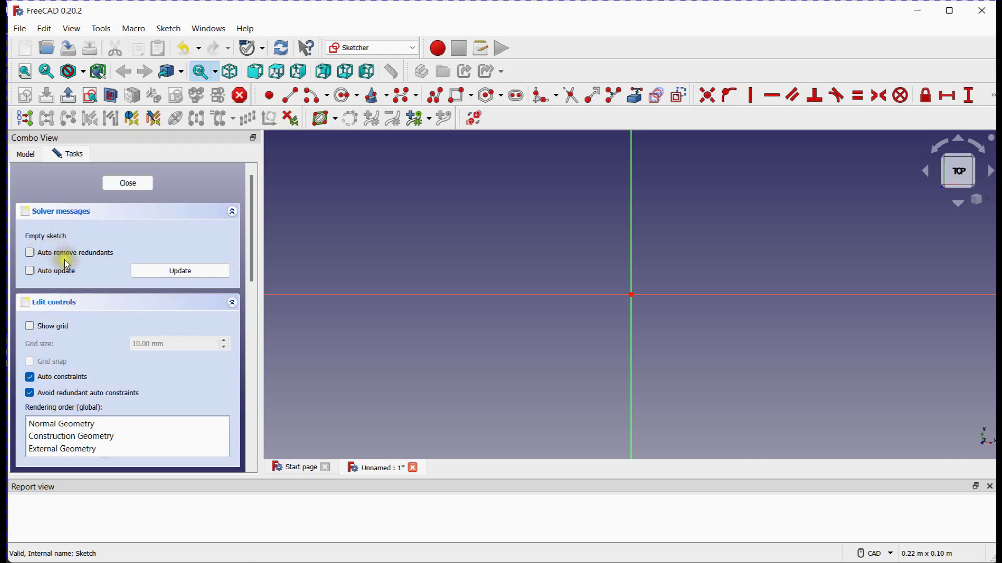
Turn off Auto constraints and turn on the sketch grid in Edit controls
{"action": "scroll", "scroll_direction": "down", "scroll_amount": 3}
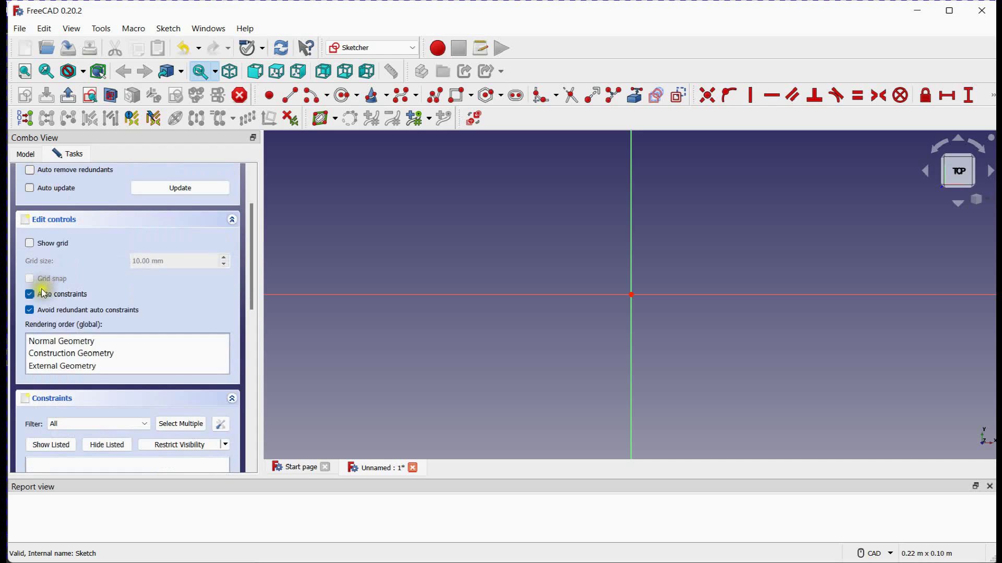
{"action": "left_click", "coordinate": [29, 295]}
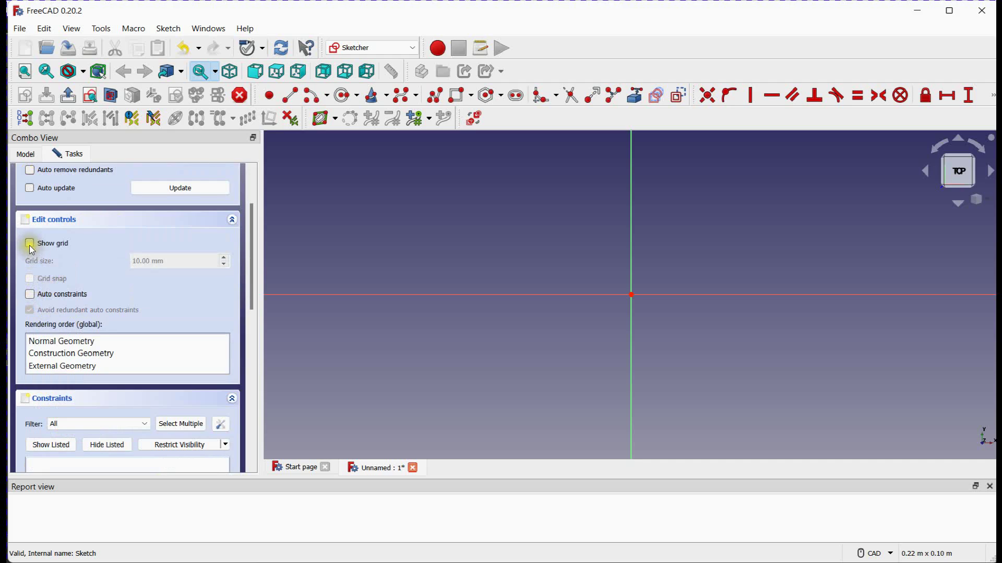
{"action": "left_click", "coordinate": [29, 244]}
{"action": "type", "text": "5"}
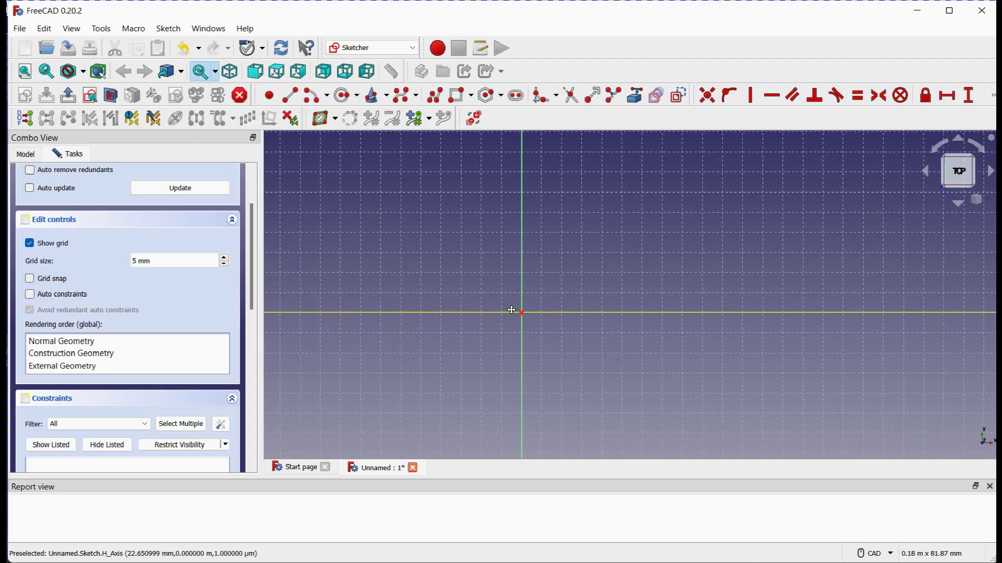
{"action": "mouse_move", "coordinate": [348, 157]}
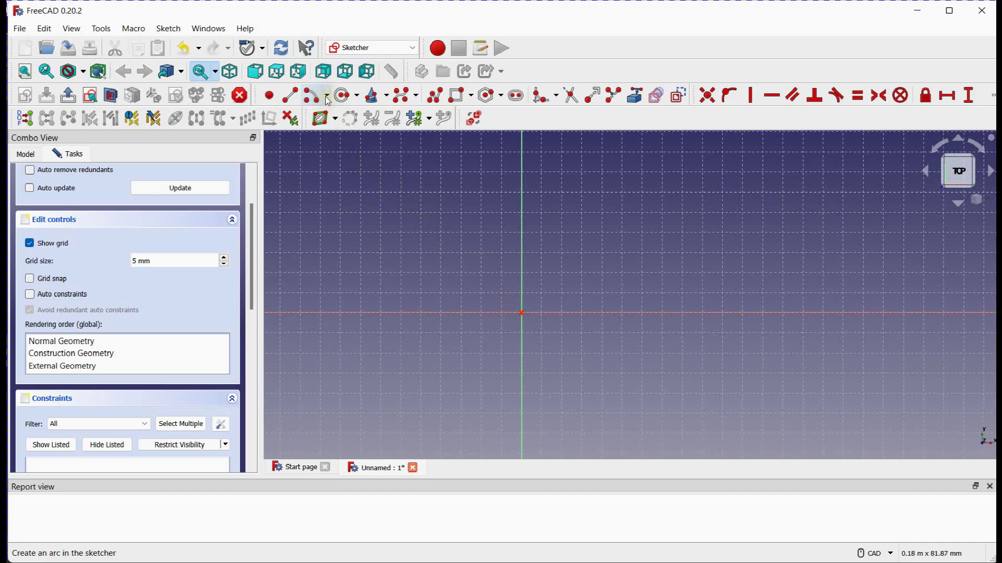
Choose the Center and end points arc tool and draw the first arc
{"action": "left_click", "coordinate": [327, 94]}
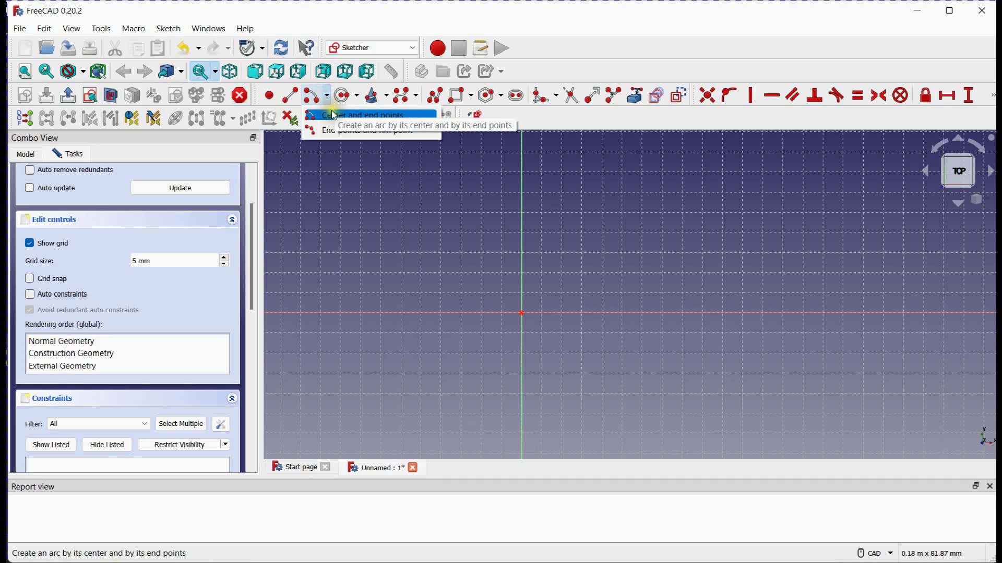
{"action": "mouse_move", "coordinate": [361, 131]}
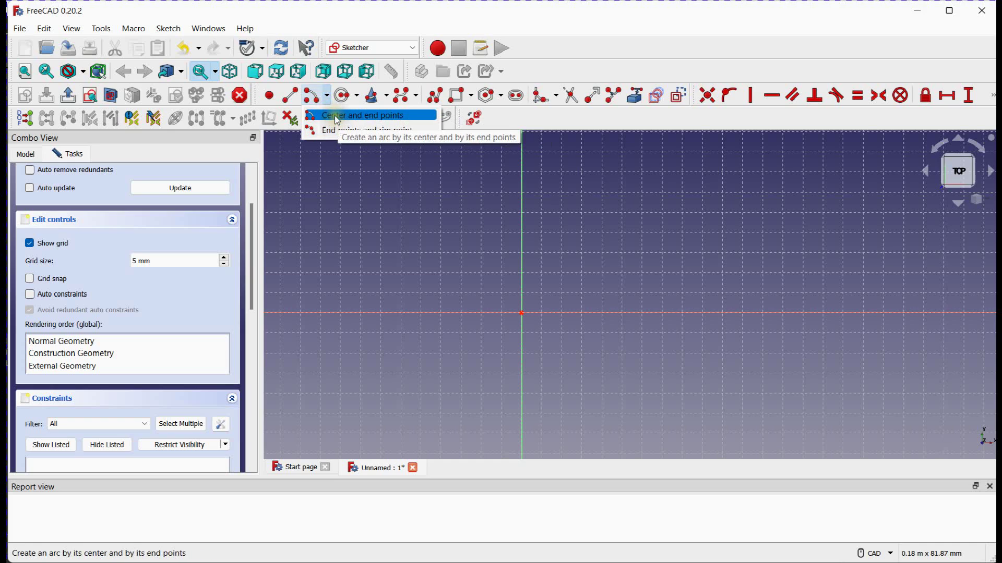
{"action": "left_click", "coordinate": [364, 116]}
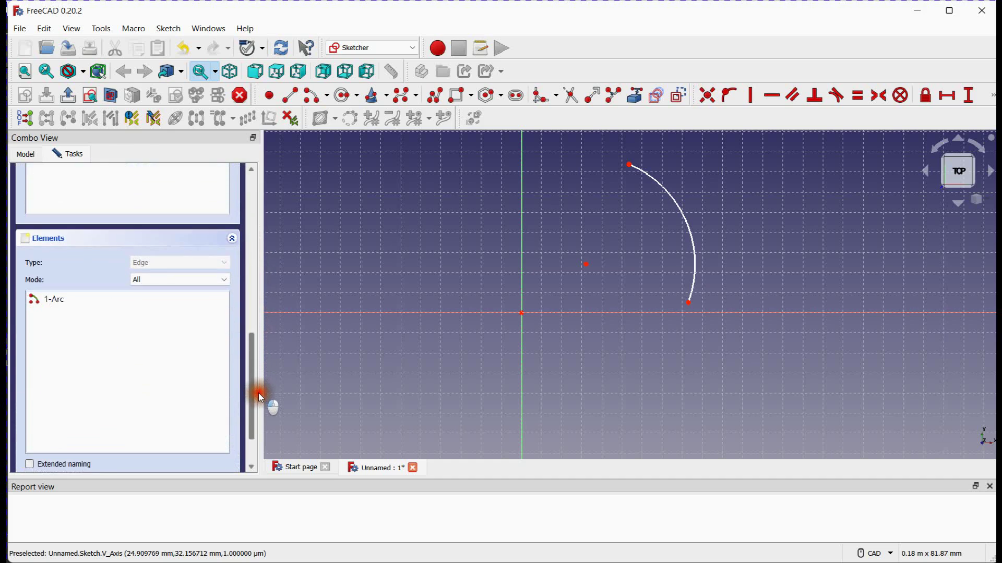
Scroll the task panel and expand the constraints toolbar to reveal the radius tools
{"action": "scroll", "scroll_direction": "down", "scroll_amount": 3}
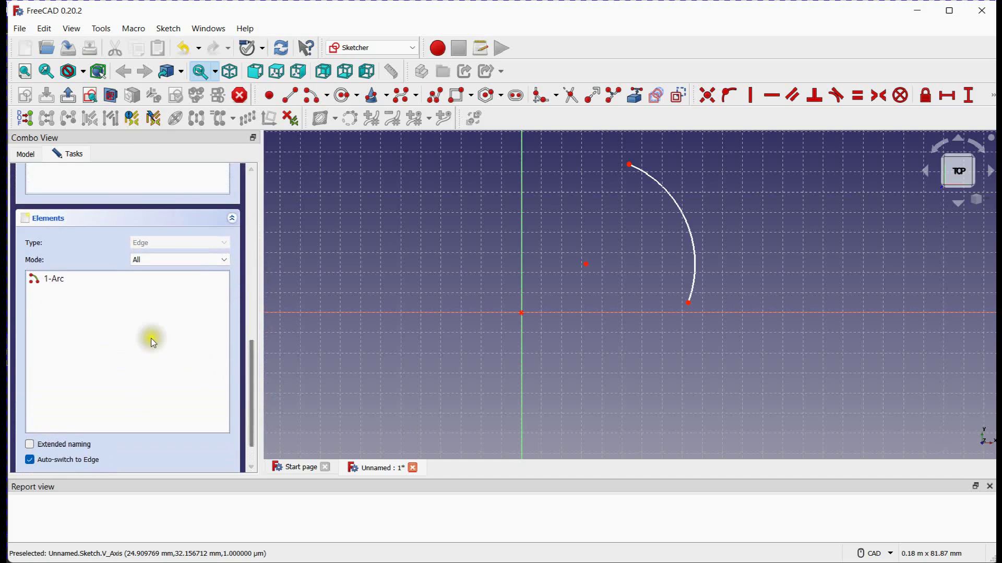
{"action": "left_click", "coordinate": [54, 279]}
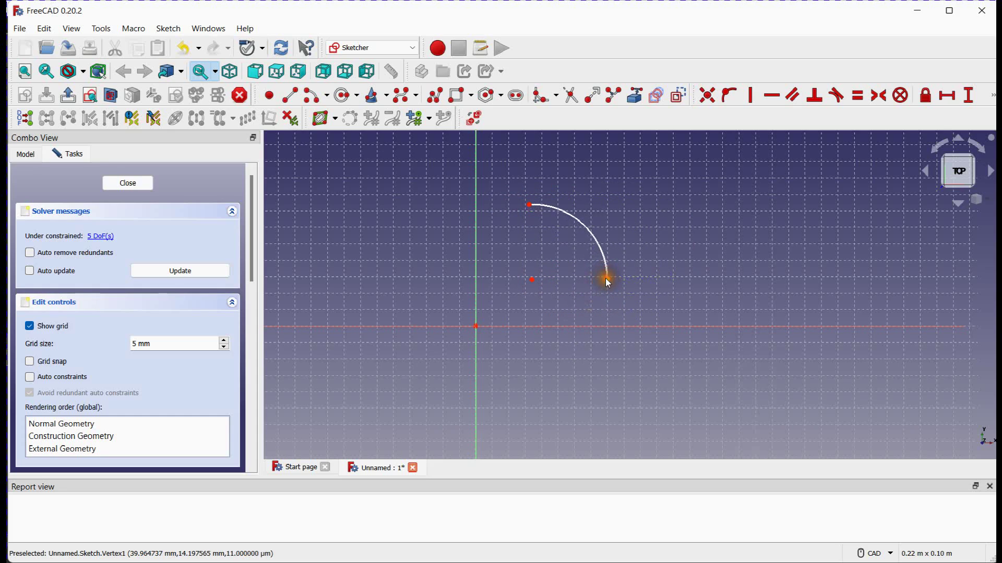
{"action": "mouse_move", "coordinate": [692, 266]}
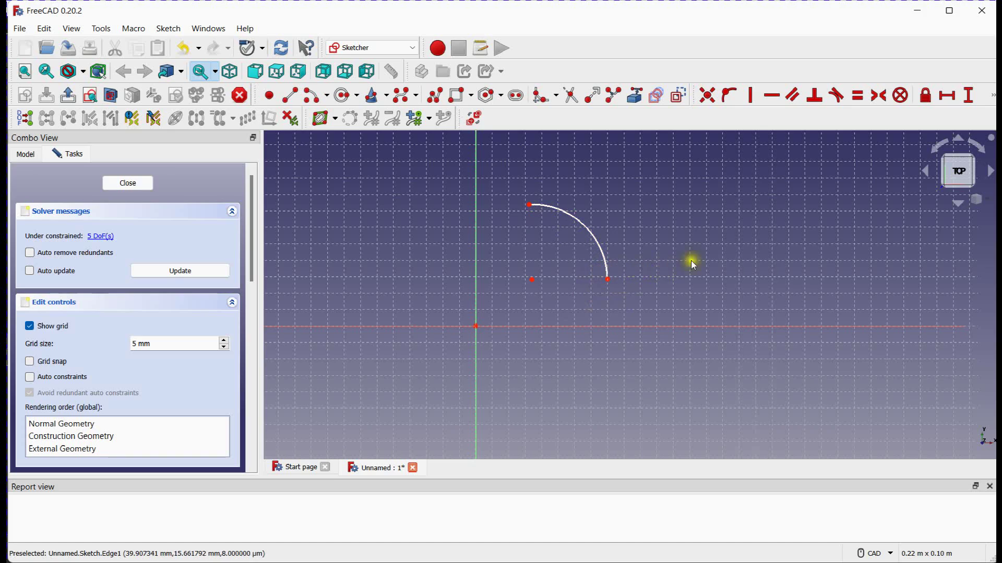
{"action": "mouse_move", "coordinate": [954, 123]}
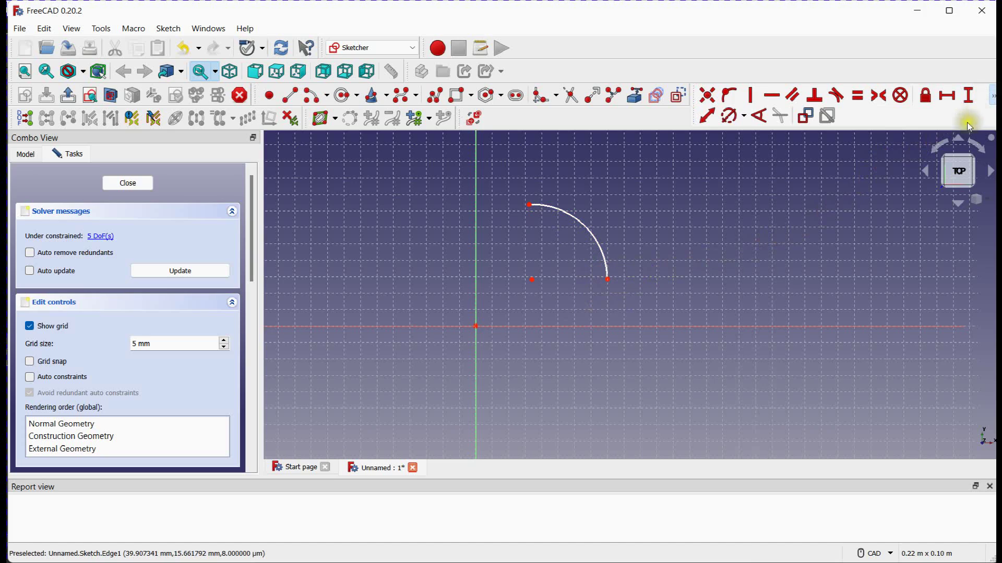
{"action": "mouse_move", "coordinate": [991, 100]}
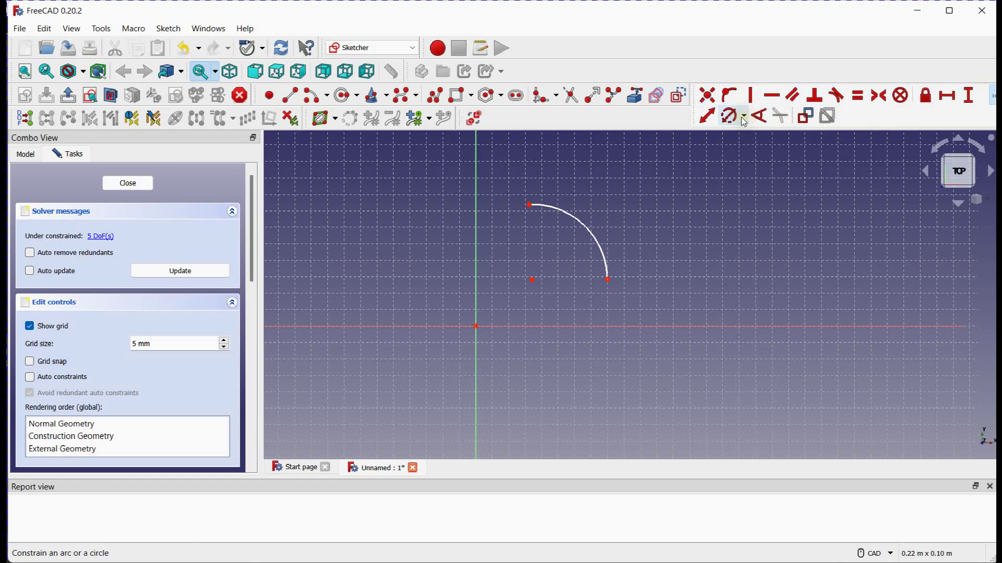
Give the arc a 25 mm radius constraint and scroll to the Constraints list
{"action": "left_click", "coordinate": [743, 116]}
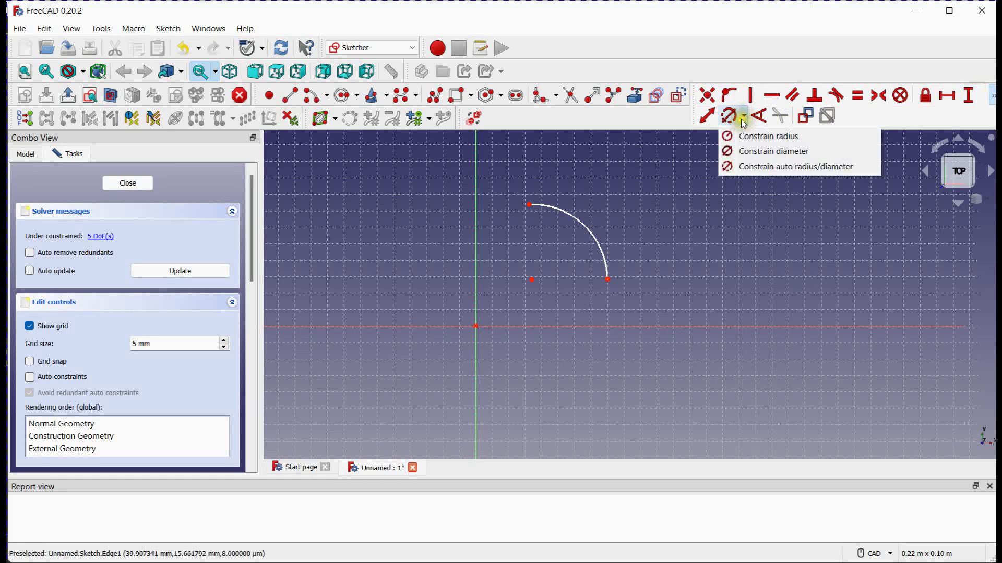
{"action": "mouse_move", "coordinate": [766, 136]}
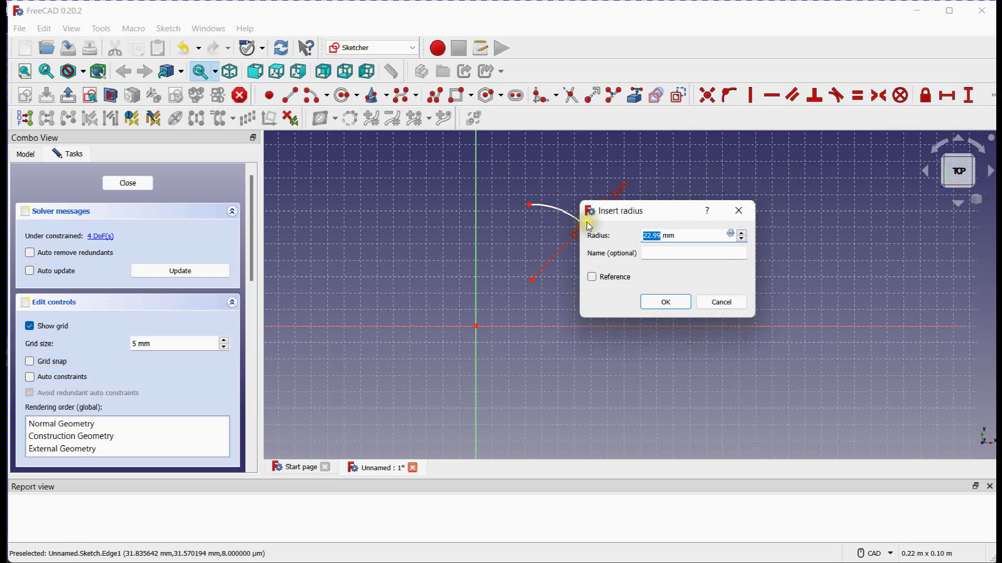
{"action": "type", "text": "25"}
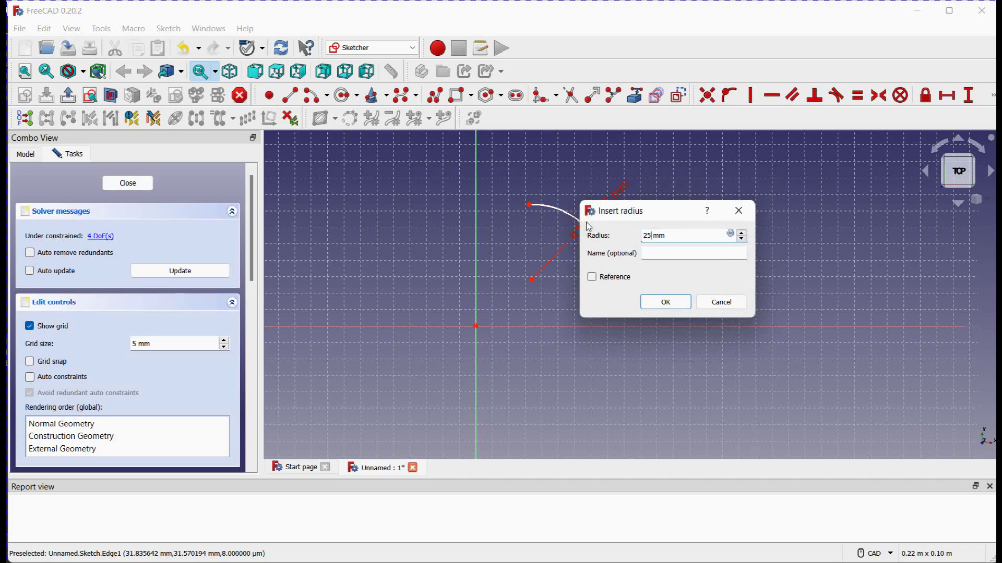
{"action": "left_click", "coordinate": [663, 302]}
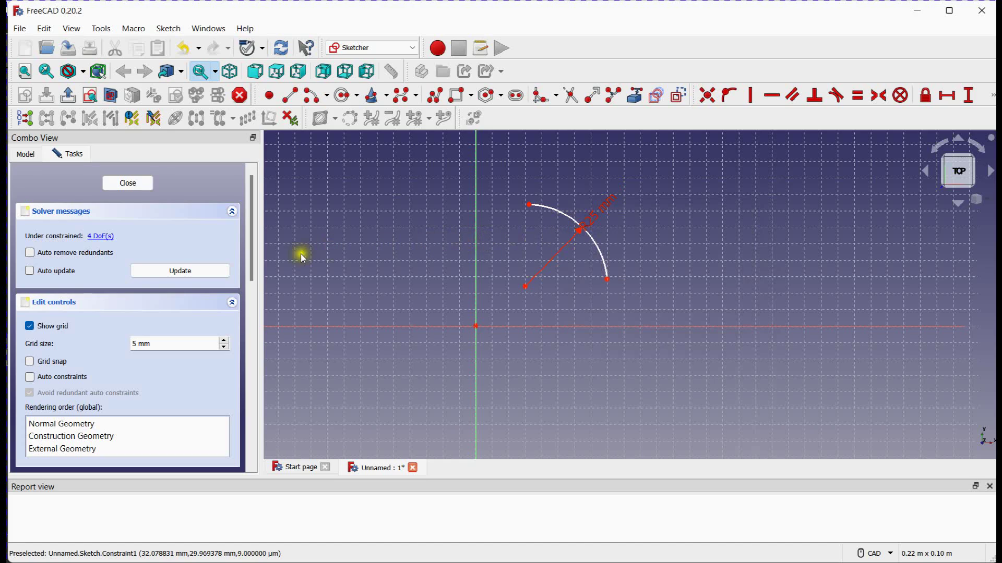
{"action": "scroll", "scroll_direction": "down", "scroll_amount": 3}
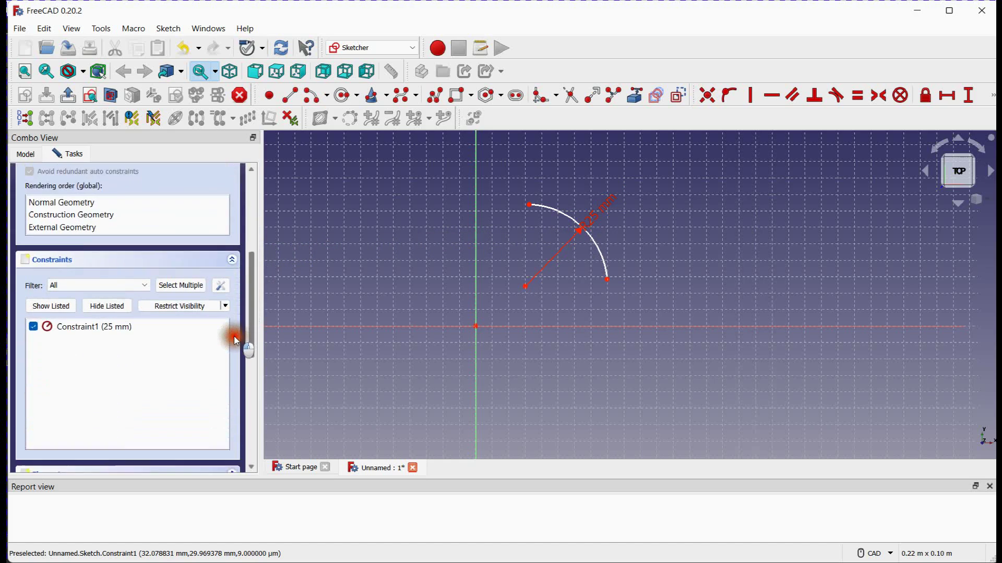
{"action": "scroll", "scroll_direction": "down", "scroll_amount": 3}
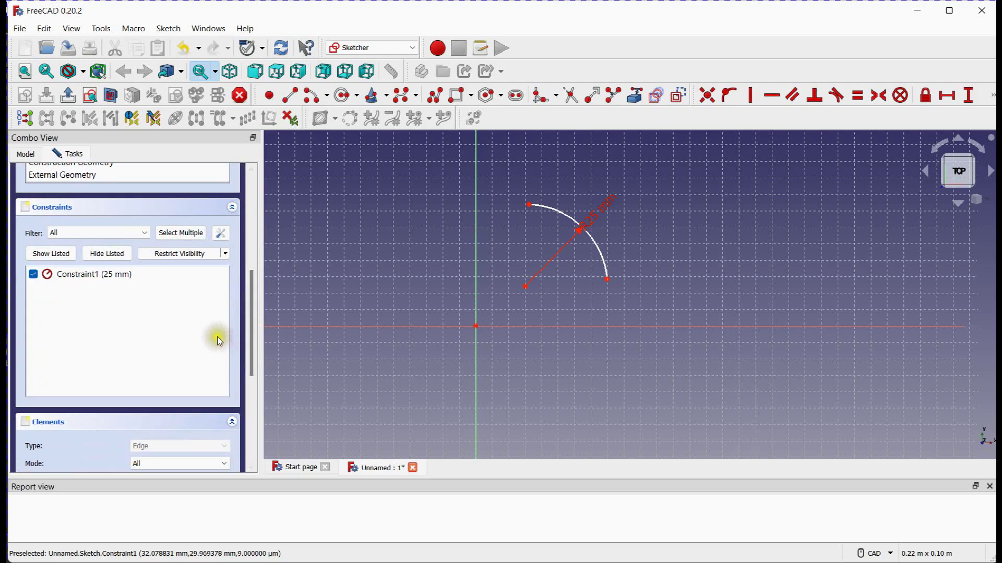
Edit Constraint1 to a 50 mm radius and drag the arc's endpoints into place
{"action": "left_click", "coordinate": [94, 274]}
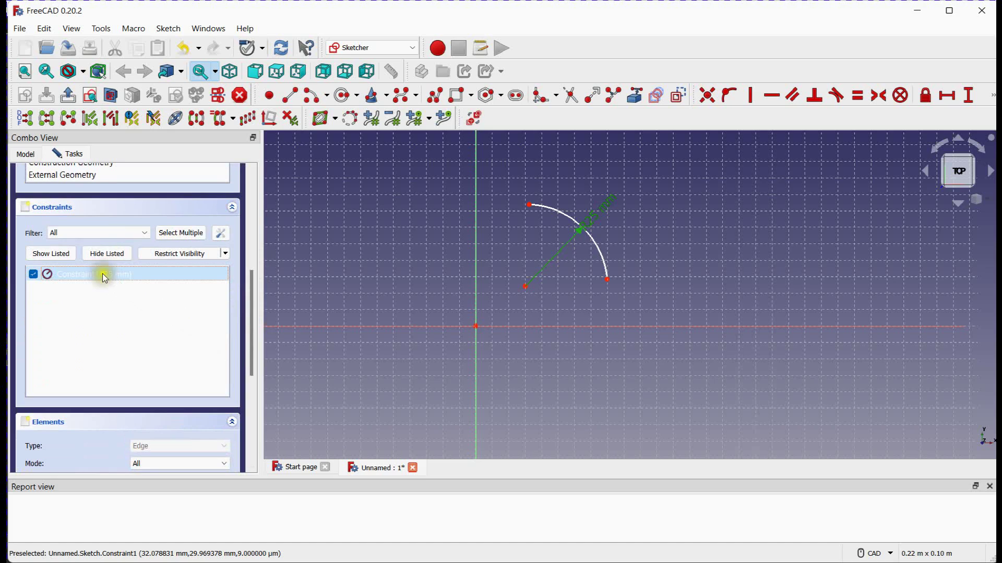
{"action": "mouse_move", "coordinate": [182, 293]}
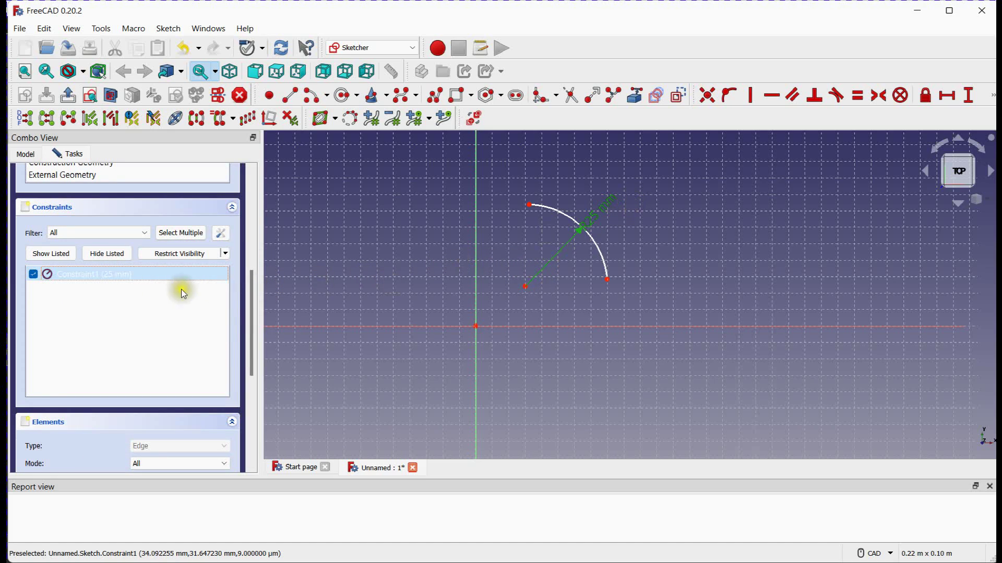
{"action": "double_click", "coordinate": [93, 274]}
{"action": "type", "text": "50"}
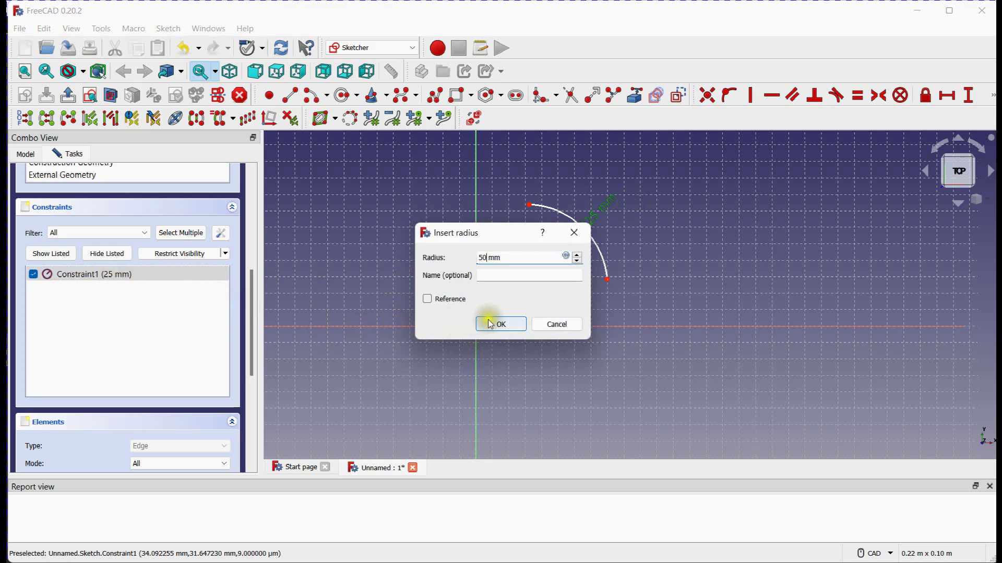
{"action": "left_click", "coordinate": [501, 323]}
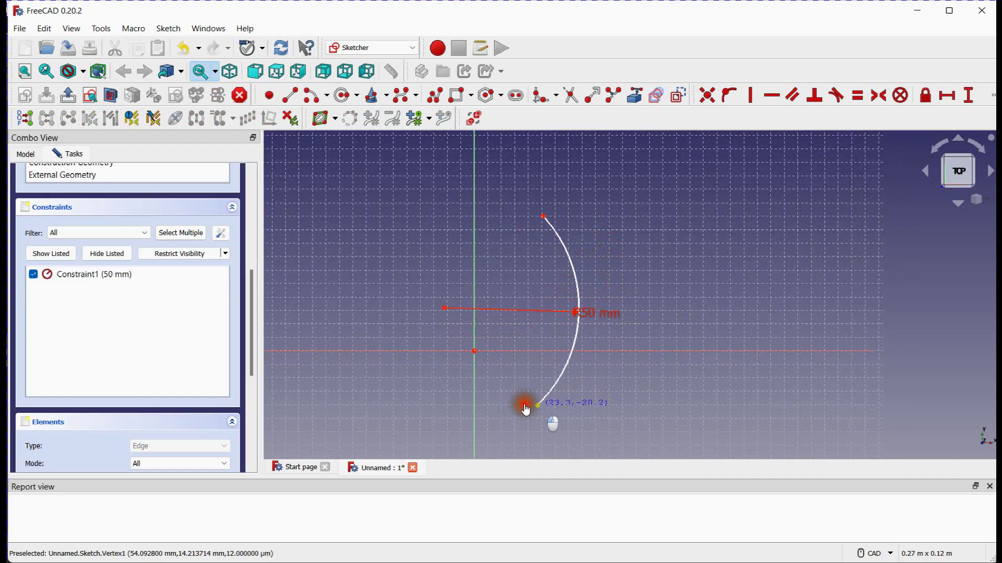
{"action": "left_click_drag", "start_coordinate": [527, 406], "coordinate": [804, 281]}
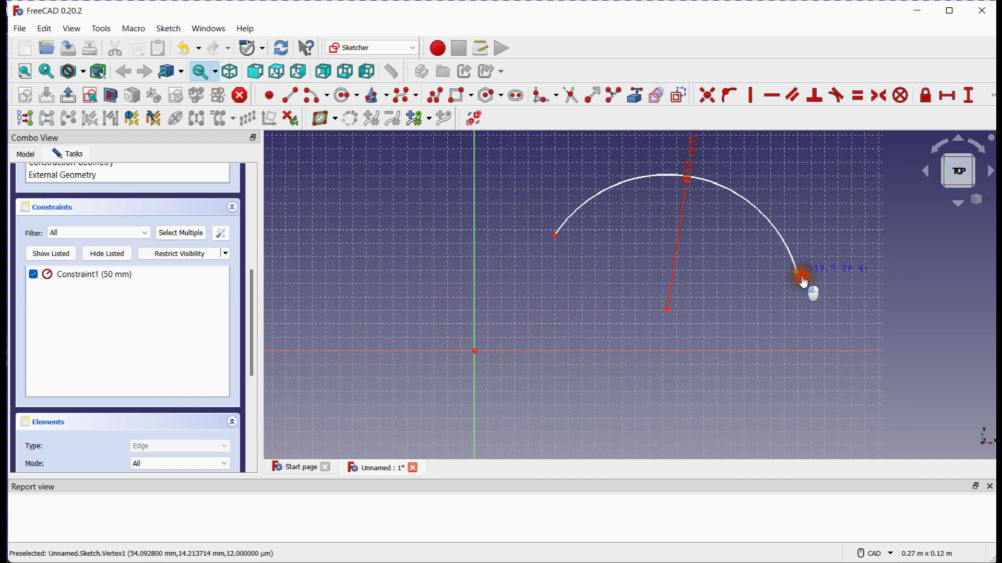
{"action": "left_click_drag", "start_coordinate": [802, 281], "coordinate": [674, 305]}
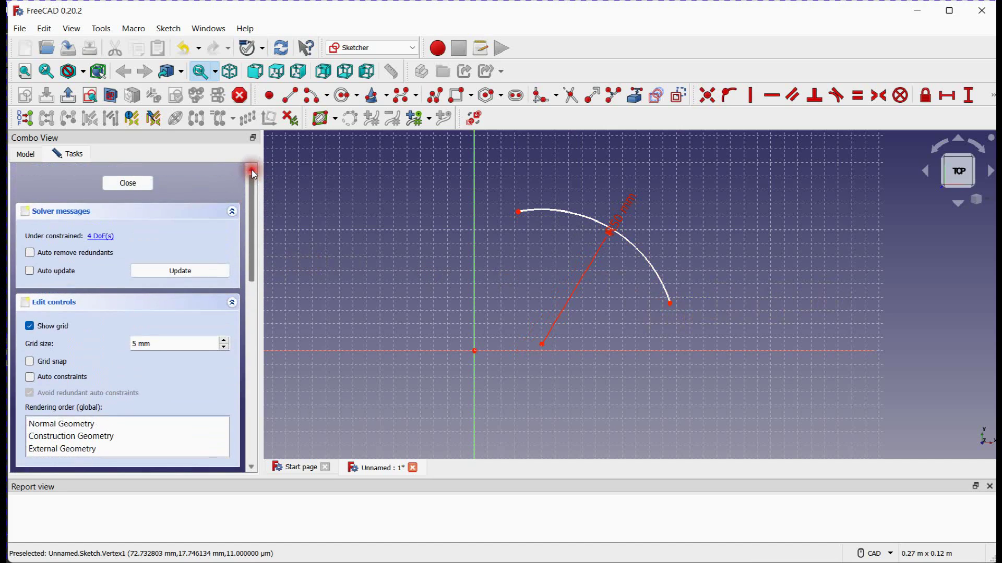
{"action": "mouse_move", "coordinate": [946, 95]}
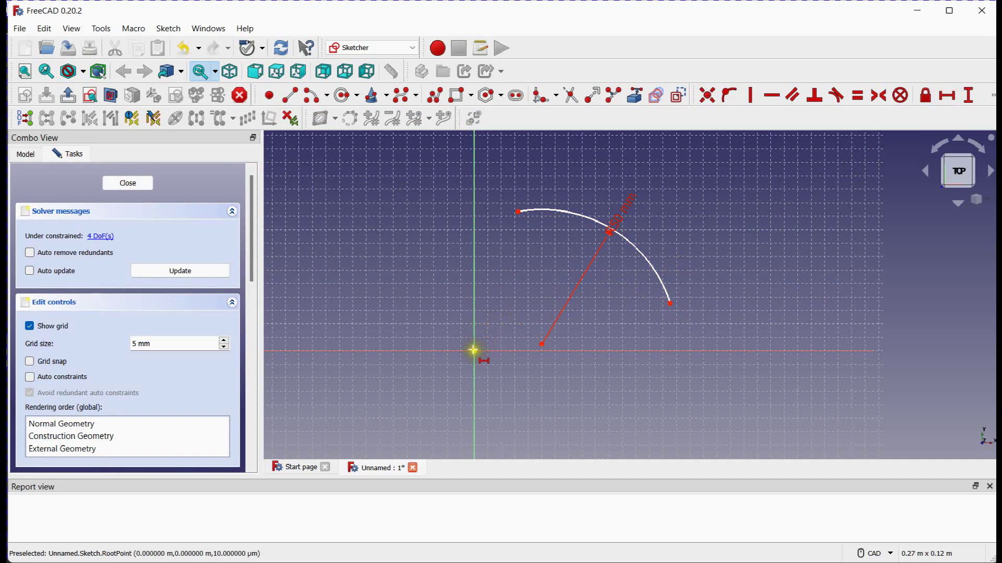
{"action": "mouse_move", "coordinate": [668, 304]}
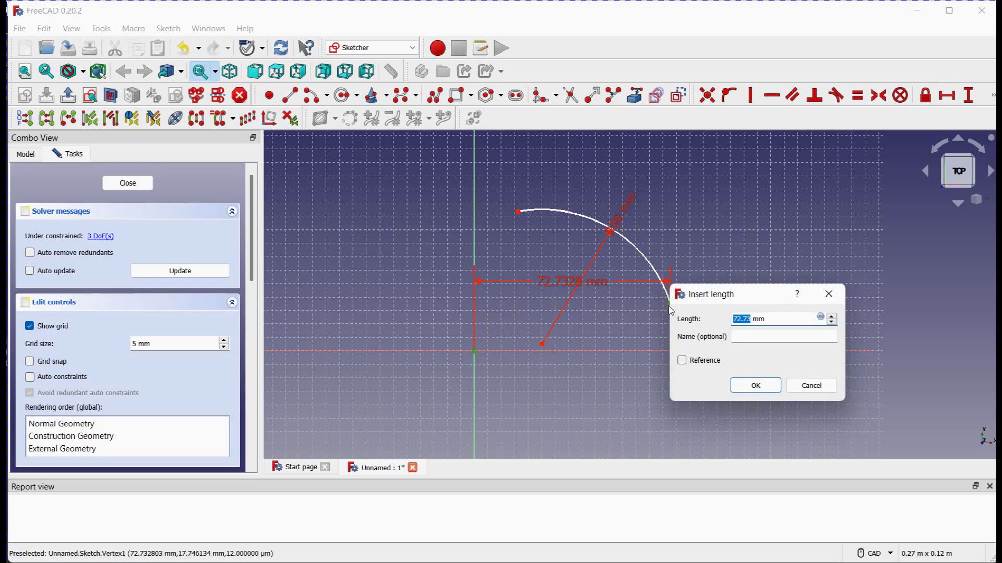
Add the 75 mm horizontal distance to the right endpoint and drag the arc lower
{"action": "left_click", "coordinate": [754, 386]}
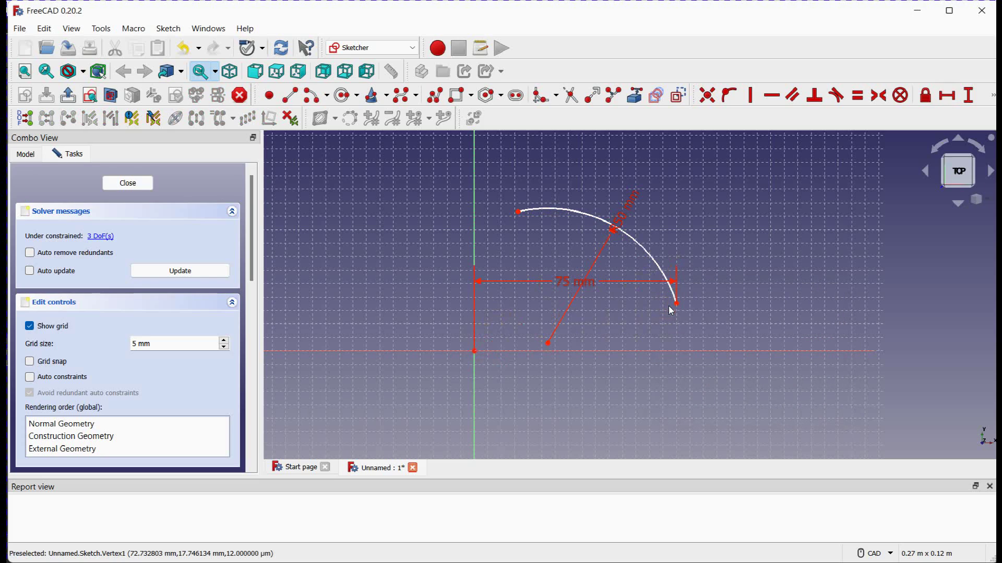
{"action": "mouse_move", "coordinate": [526, 242]}
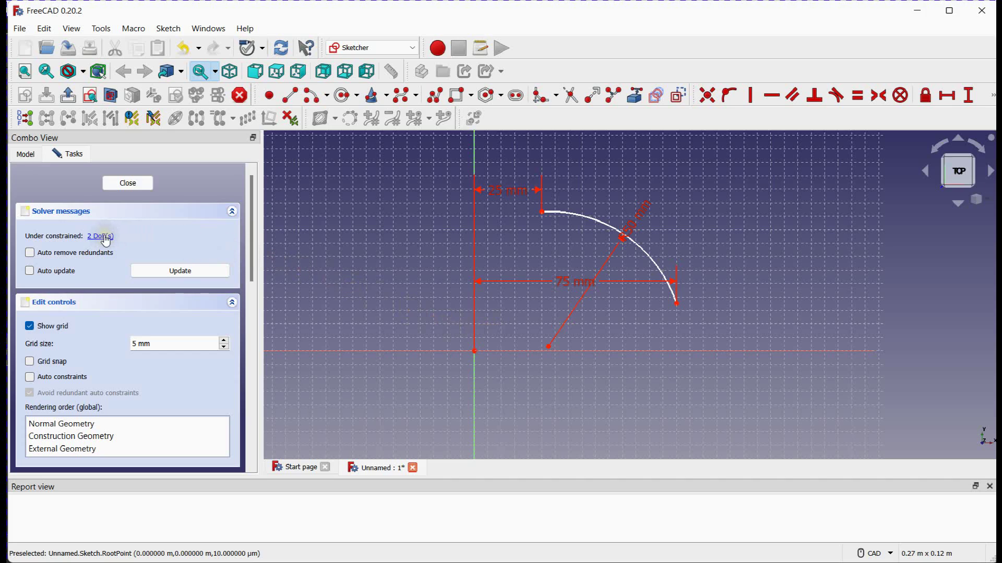
{"action": "mouse_move", "coordinate": [647, 260]}
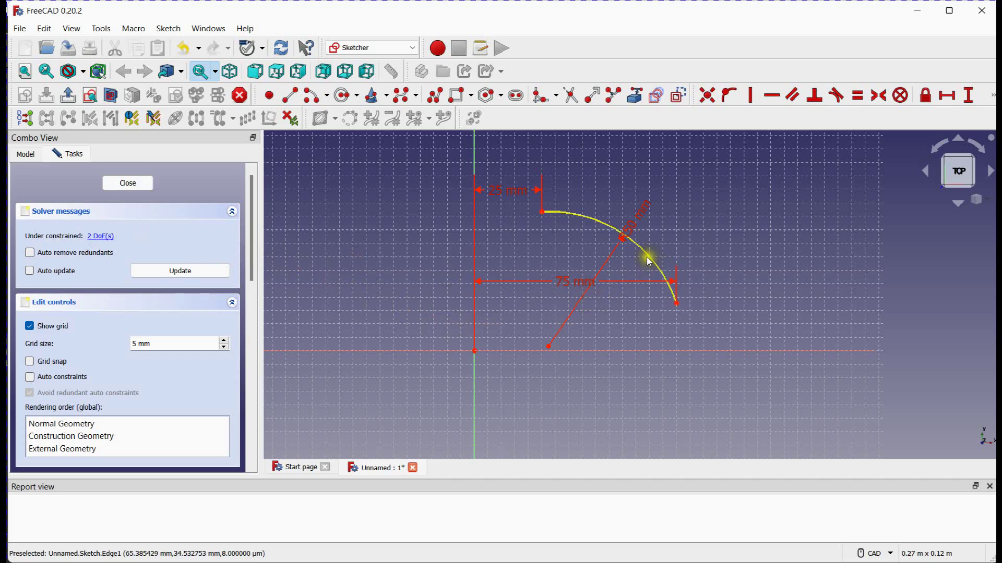
{"action": "left_click_drag", "start_coordinate": [647, 261], "coordinate": [638, 231]}
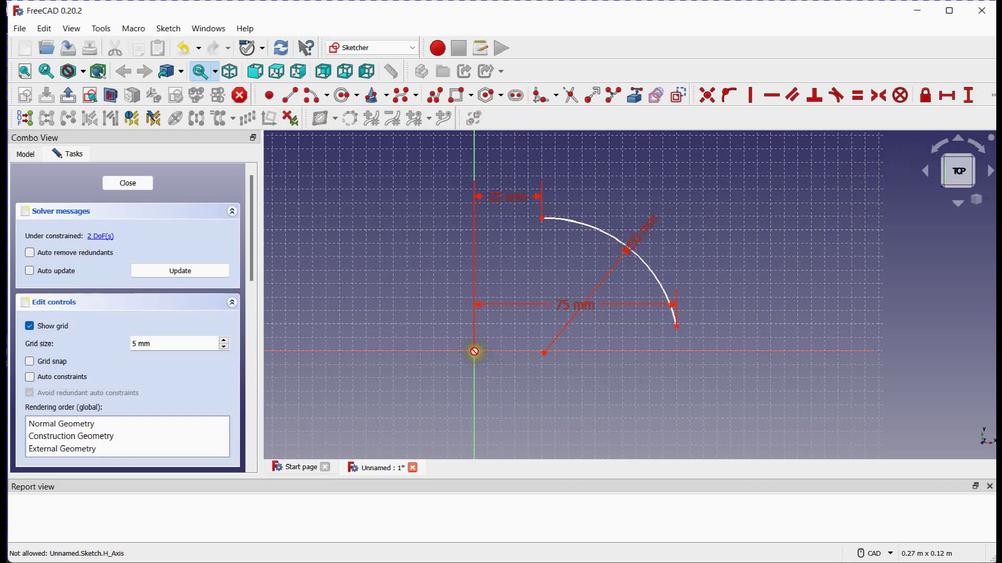
{"action": "mouse_move", "coordinate": [685, 330]}
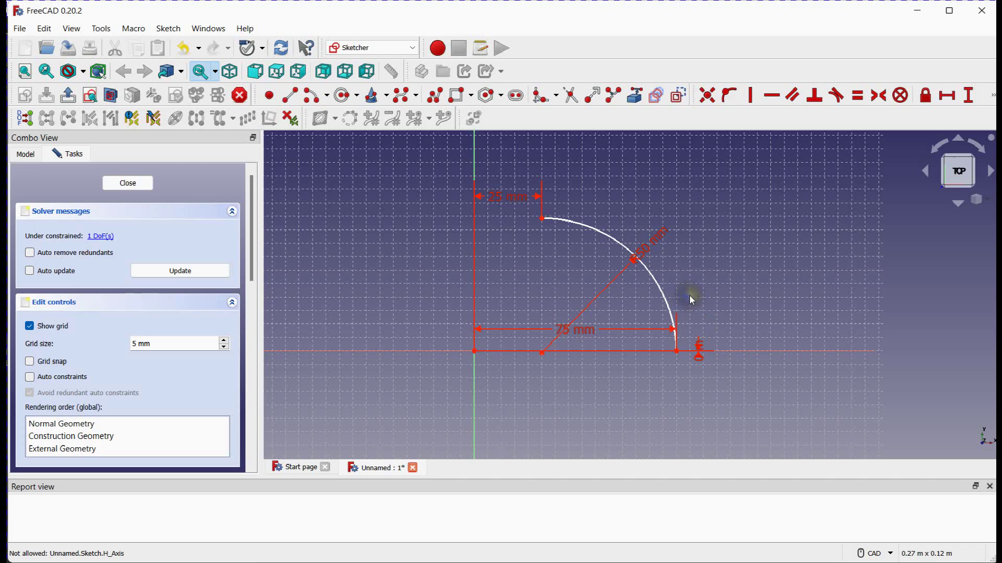
{"action": "mouse_move", "coordinate": [535, 227]}
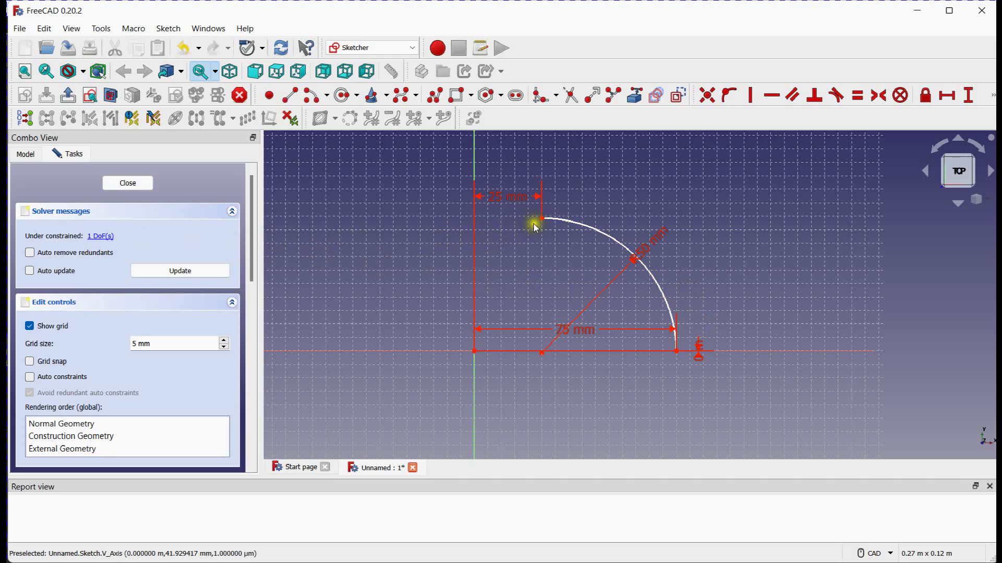
Reshape the arc and set its left endpoint 50 mm above the horizontal axis
{"action": "left_click_drag", "start_coordinate": [538, 220], "coordinate": [545, 294]}
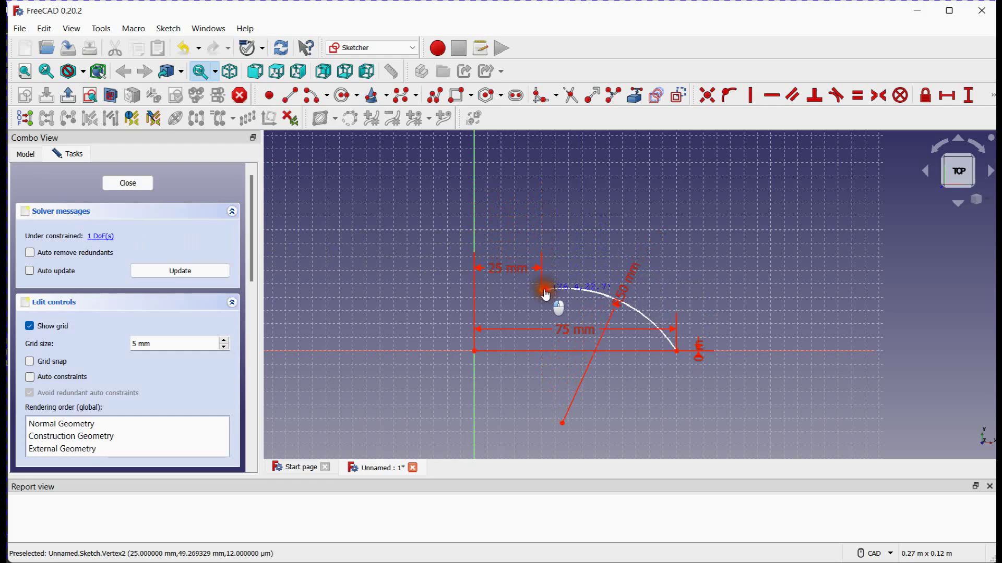
{"action": "left_click_drag", "start_coordinate": [544, 288], "coordinate": [572, 204]}
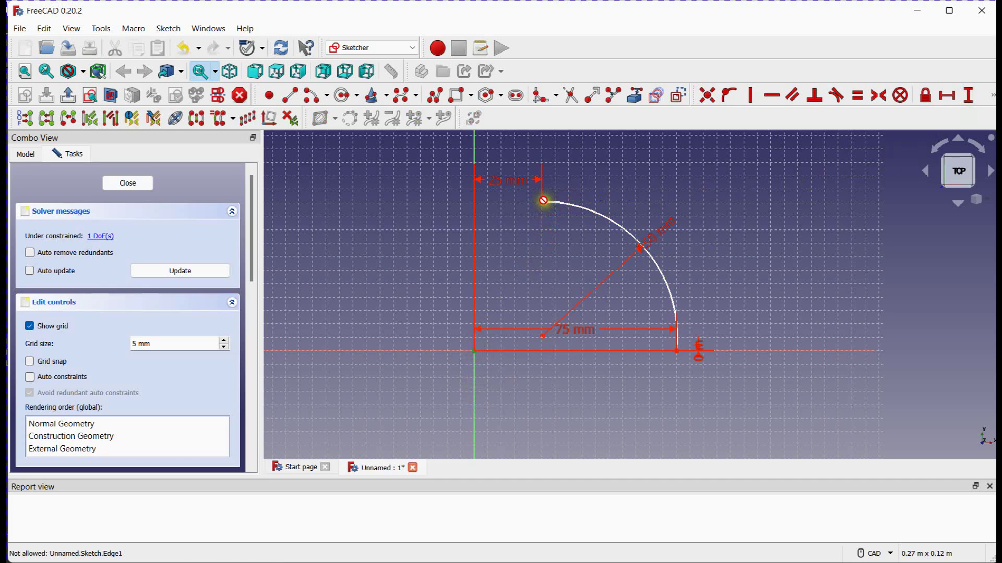
{"action": "mouse_move", "coordinate": [543, 203]}
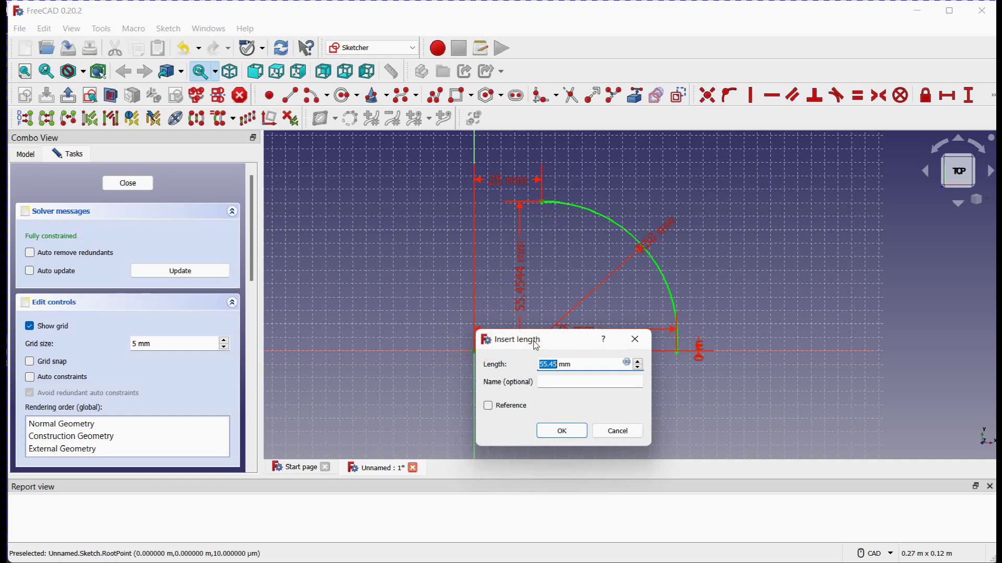
{"action": "left_click", "coordinate": [560, 430]}
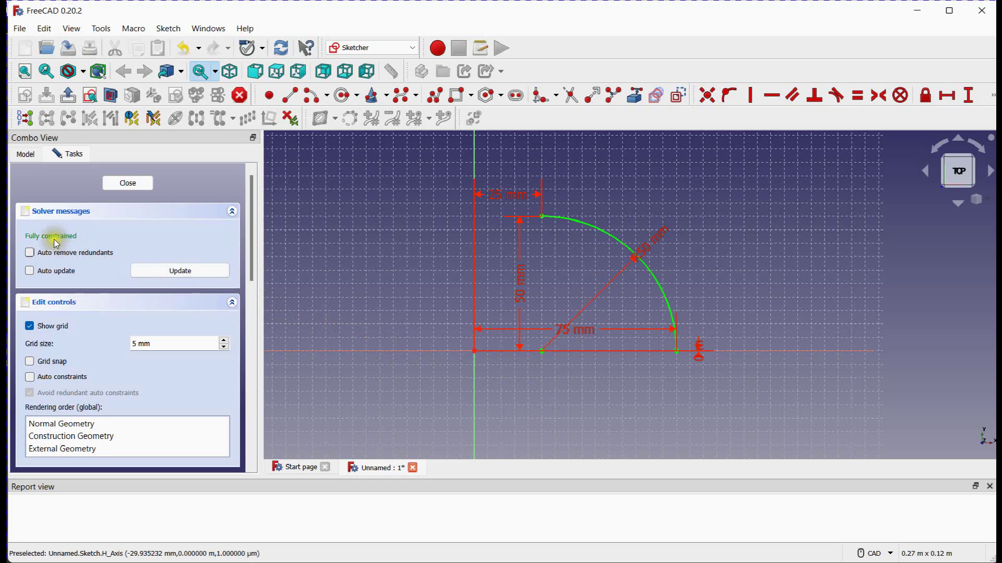
{"action": "mouse_move", "coordinate": [654, 285]}
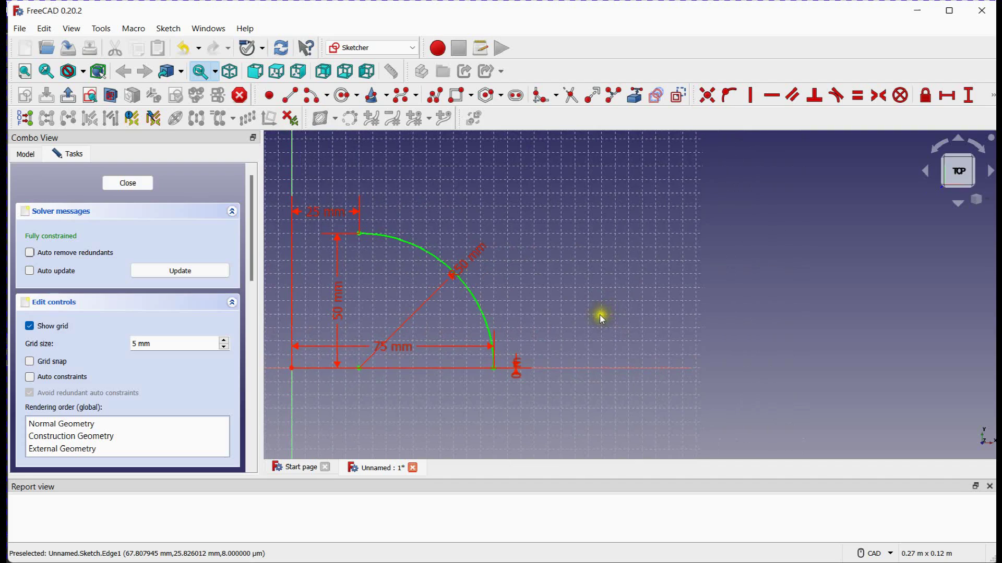
{"action": "mouse_move", "coordinate": [342, 96]}
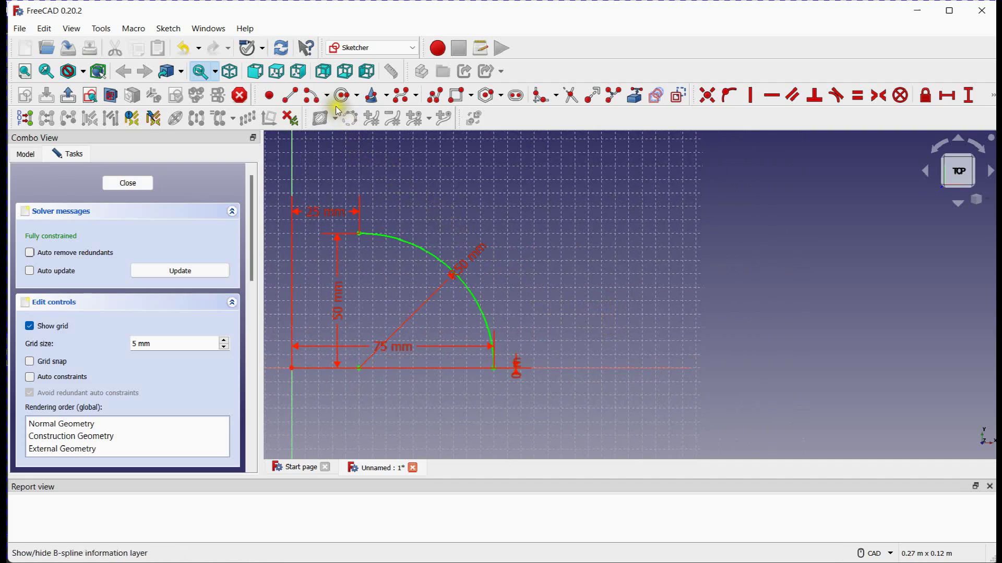
Start the 3-point arc tool to draw a second arc right of the first
{"action": "left_click", "coordinate": [324, 94]}
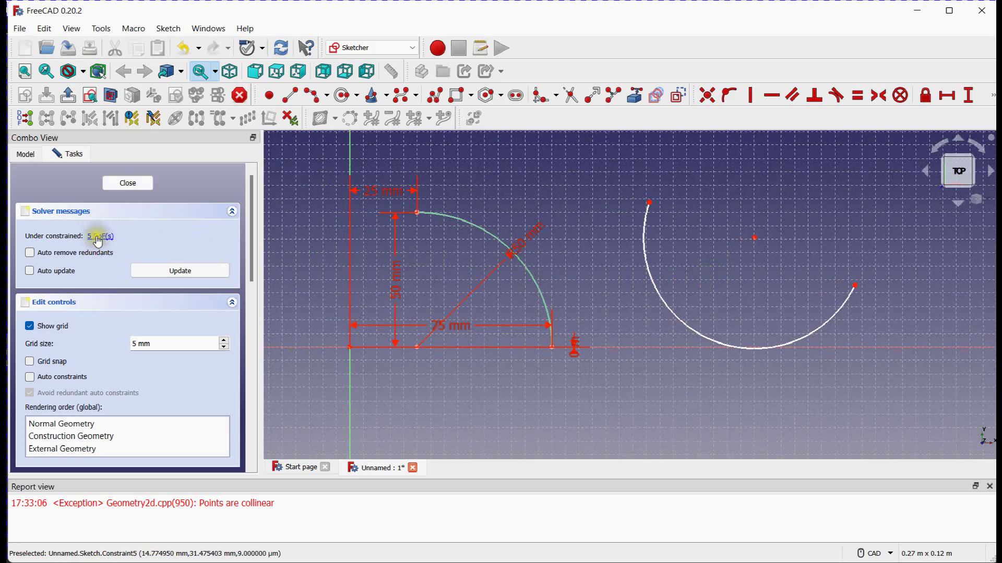
{"action": "mouse_move", "coordinate": [100, 236]}
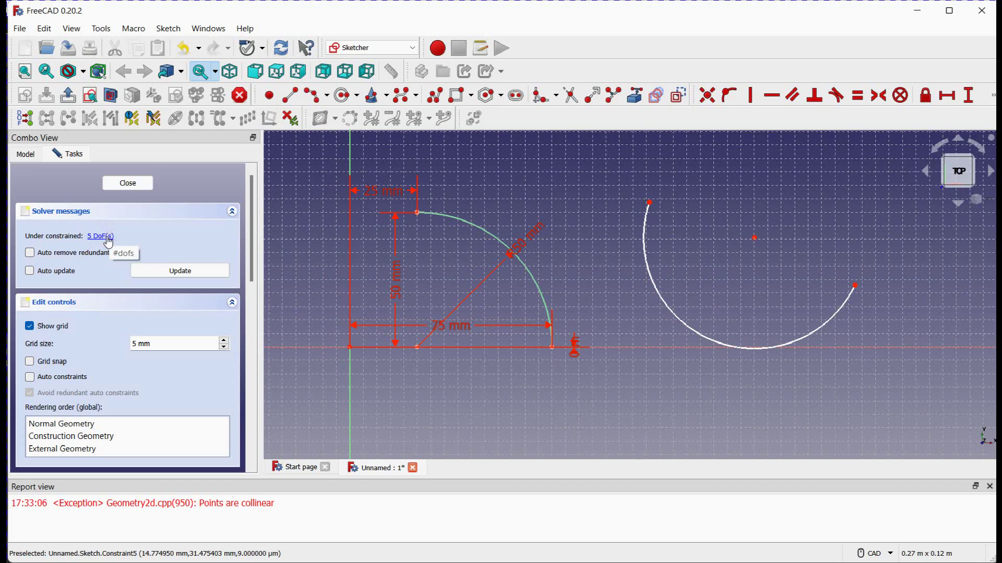
{"action": "mouse_move", "coordinate": [708, 264]}
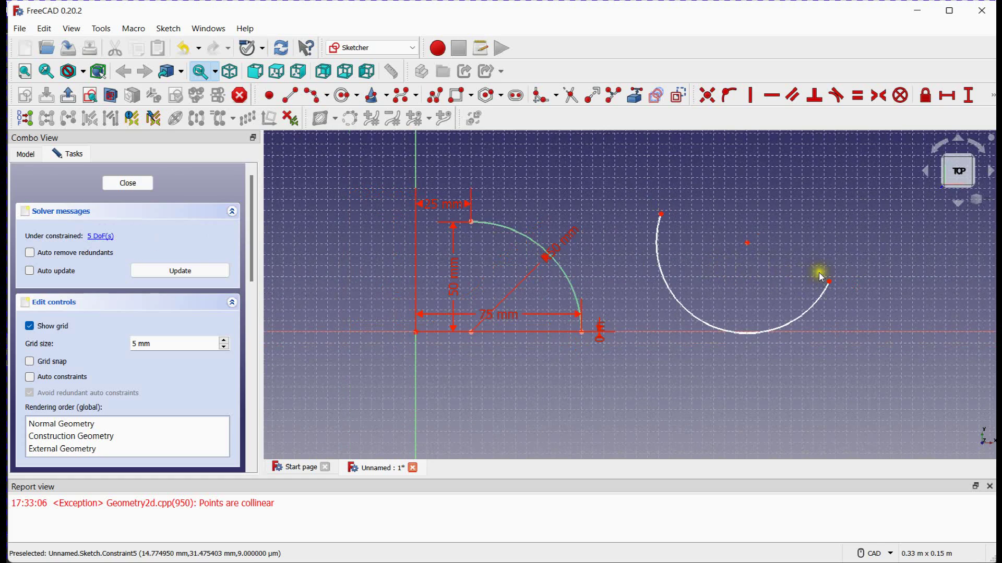
Drag the second arc's end to shrink it, then constrain its radius to 25 mm
{"action": "left_click_drag", "start_coordinate": [826, 278], "coordinate": [699, 310]}
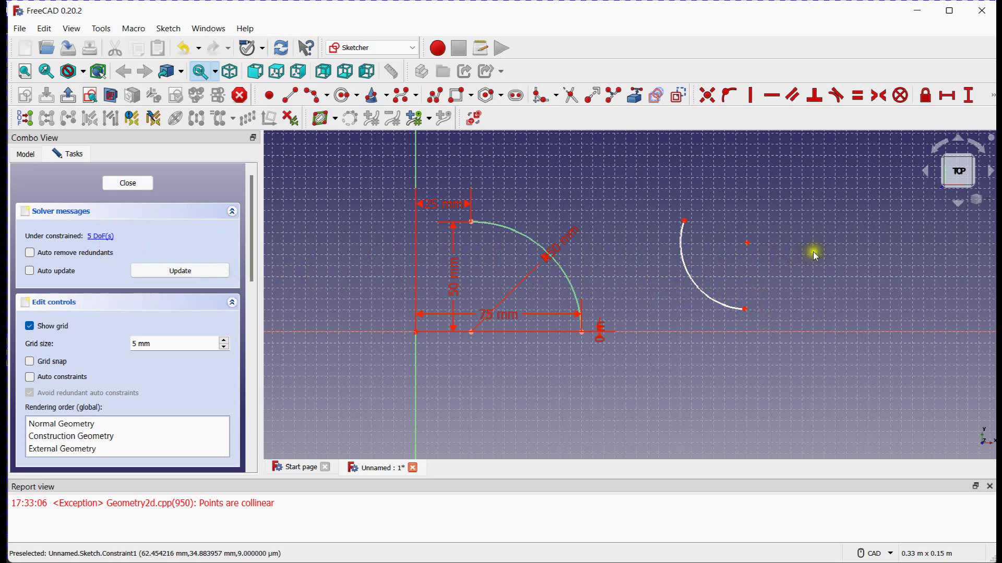
{"action": "mouse_move", "coordinate": [991, 94]}
{"action": "type", "text": "25"}
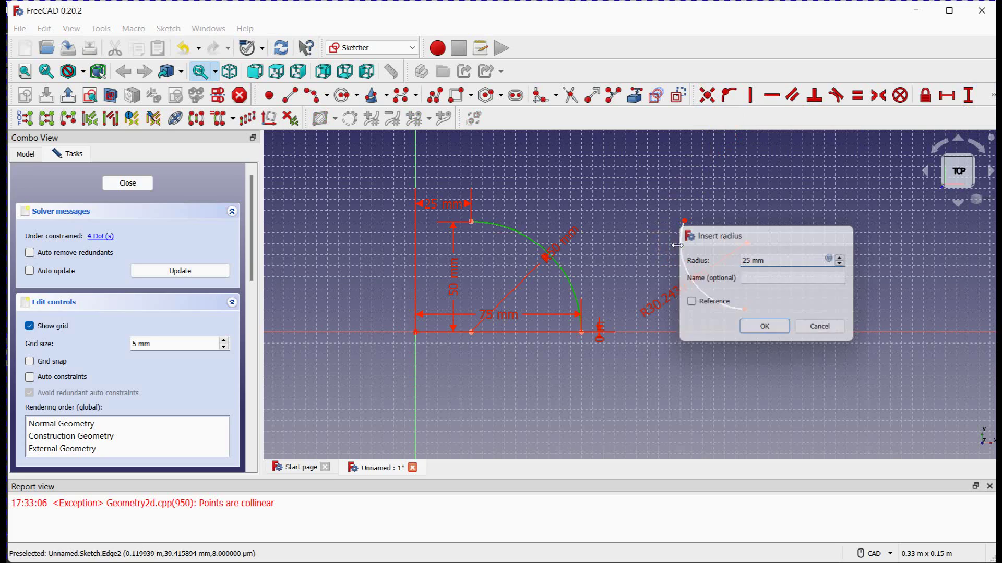
{"action": "left_click", "coordinate": [763, 325]}
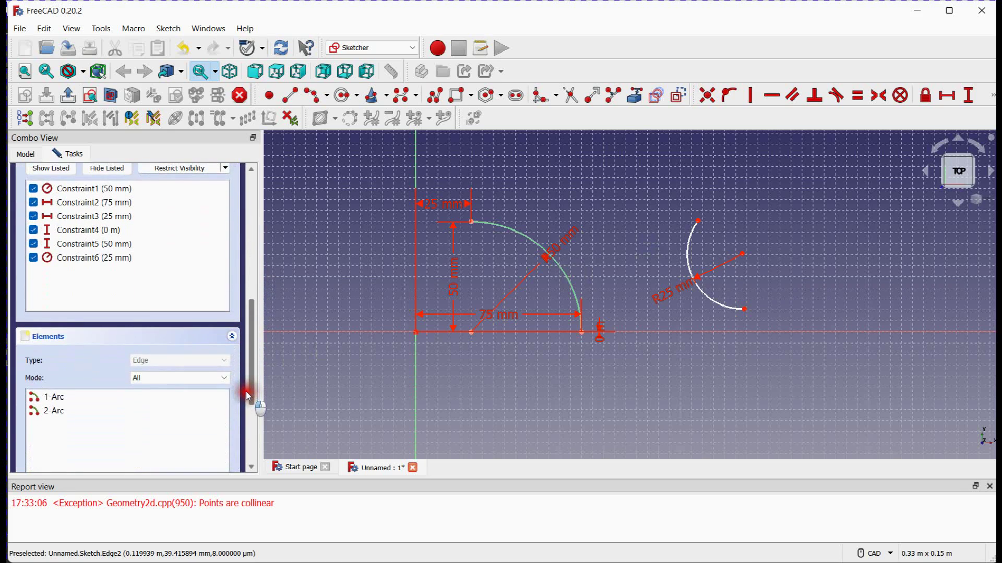
{"action": "left_click", "coordinate": [55, 398]}
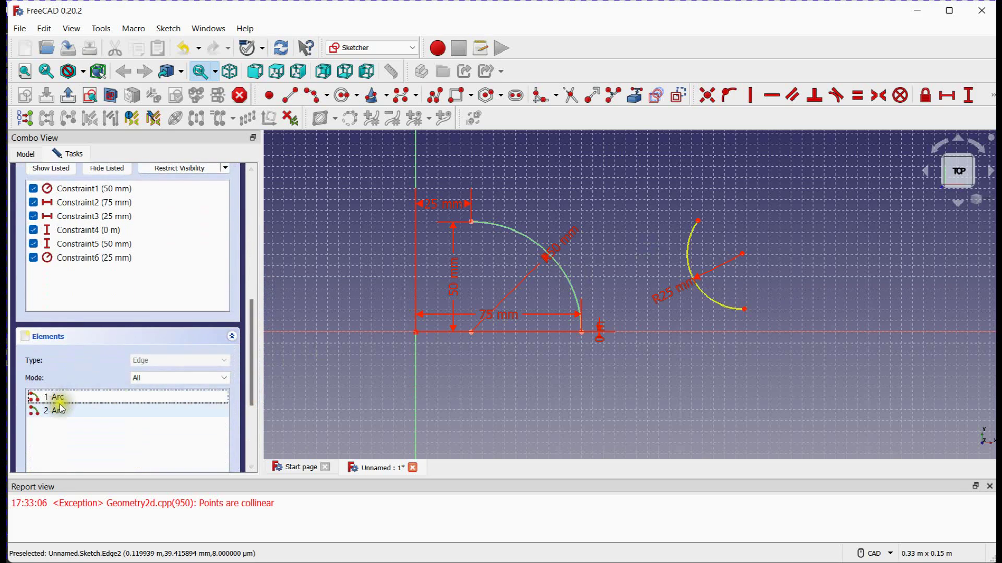
{"action": "left_click", "coordinate": [54, 398]}
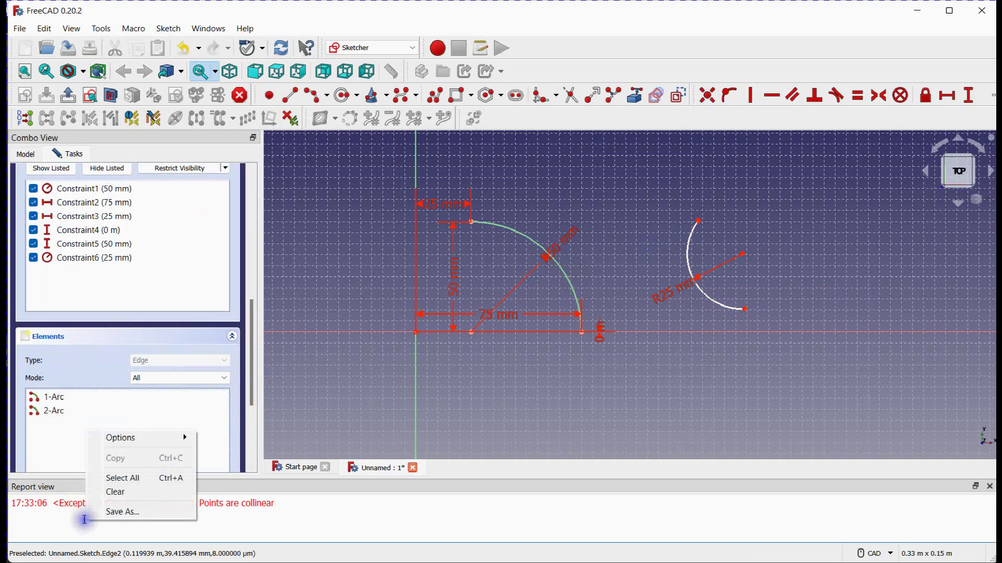
Clear the Report view, add a 75 mm horizontal distance, and reposition the second arc's end
{"action": "left_click", "coordinate": [392, 421]}
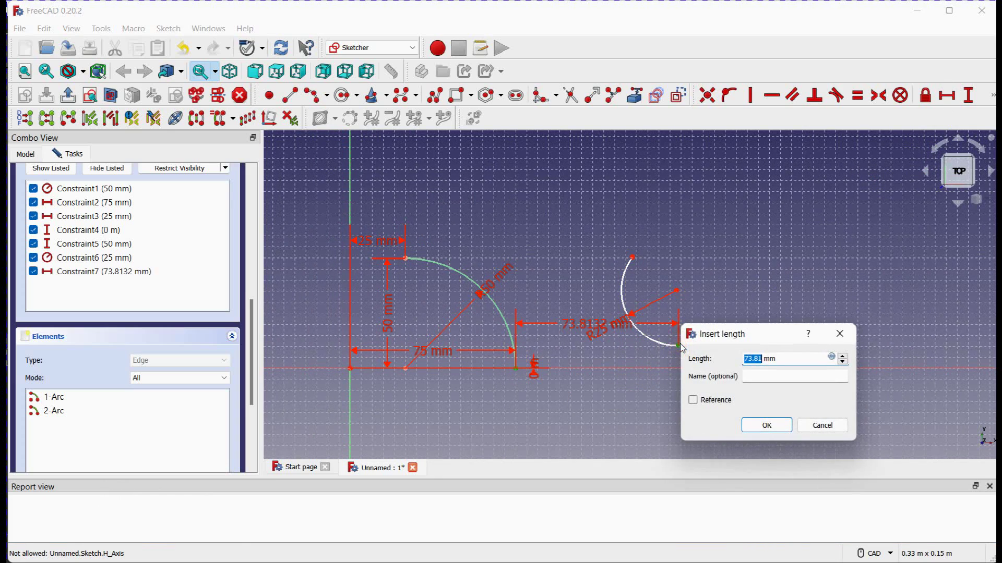
{"action": "type", "text": "75"}
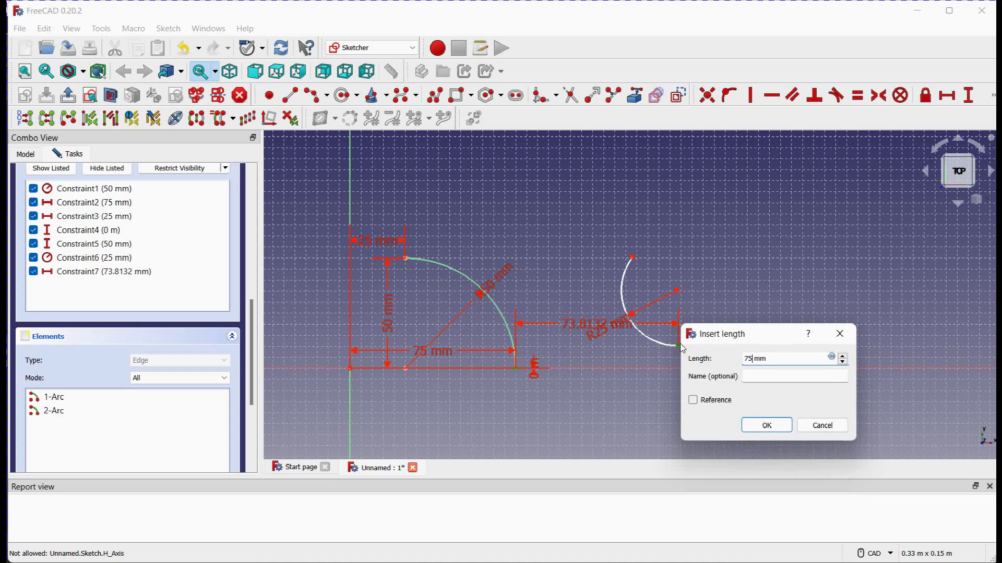
{"action": "left_click", "coordinate": [765, 426]}
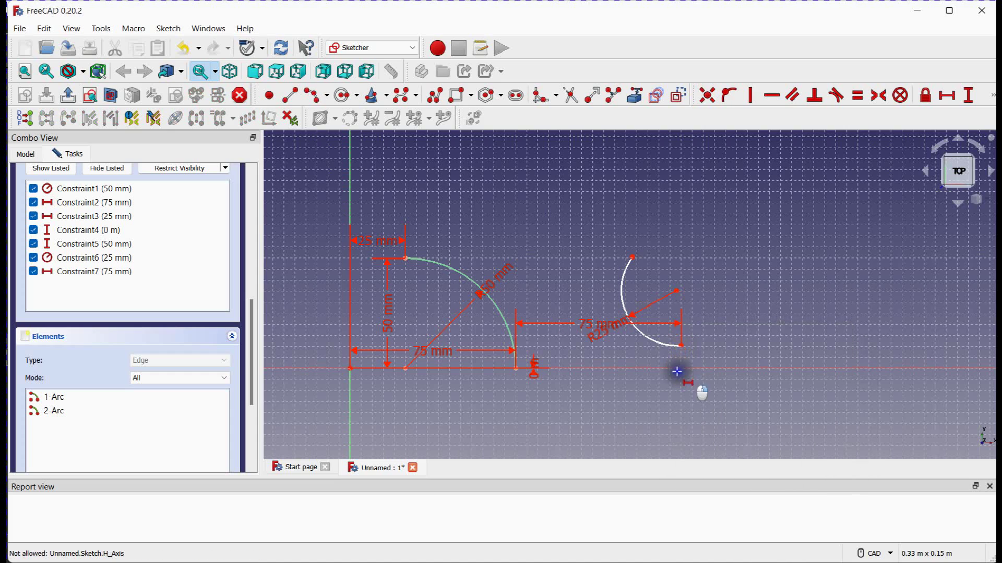
{"action": "mouse_move", "coordinate": [930, 159]}
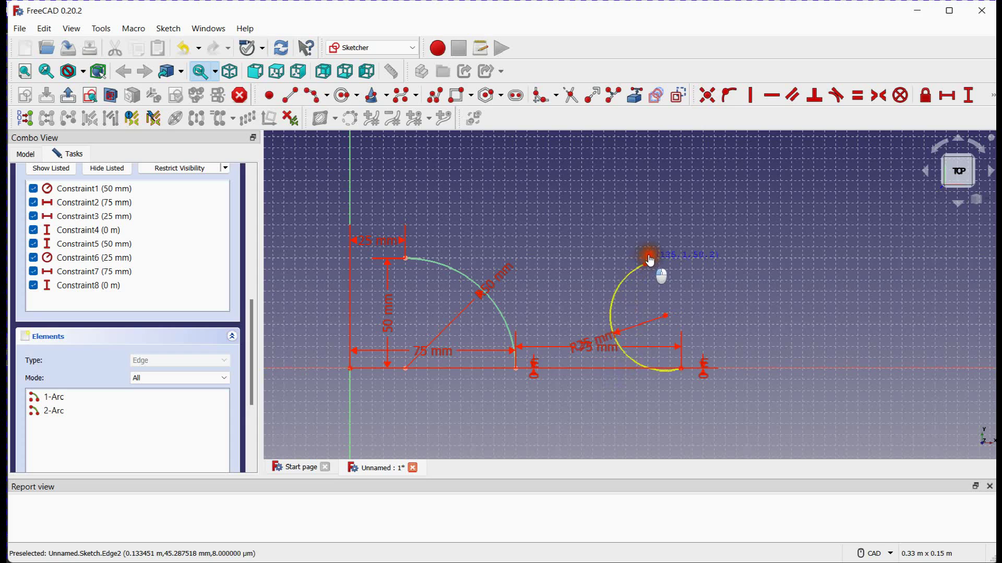
{"action": "left_click_drag", "start_coordinate": [649, 257], "coordinate": [519, 288]}
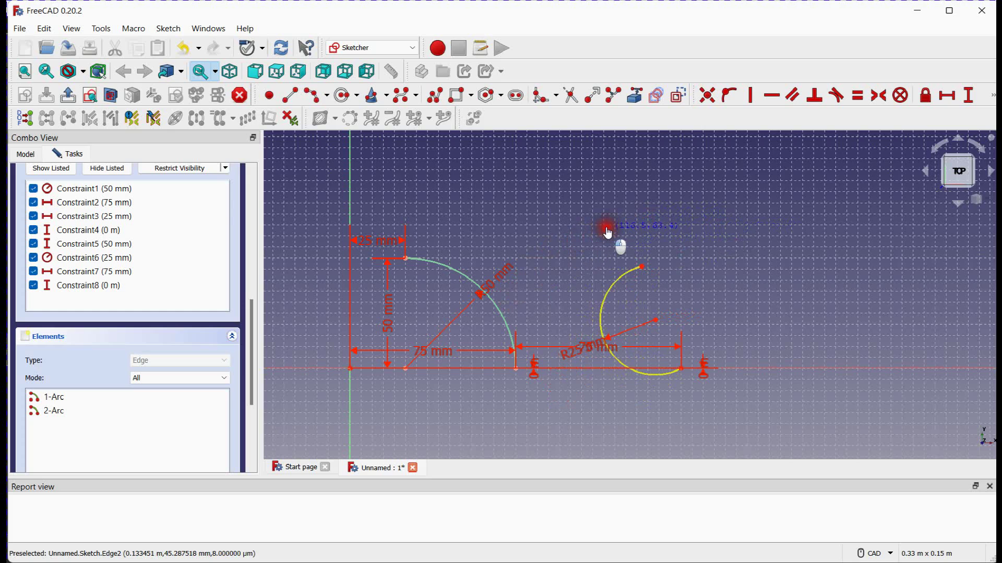
{"action": "mouse_move", "coordinate": [637, 270]}
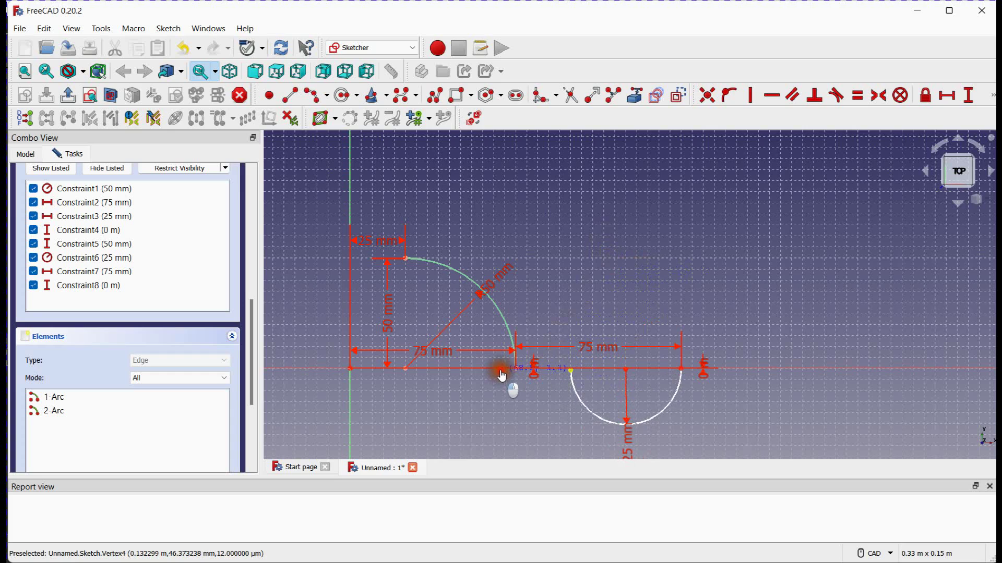
{"action": "mouse_move", "coordinate": [543, 370]}
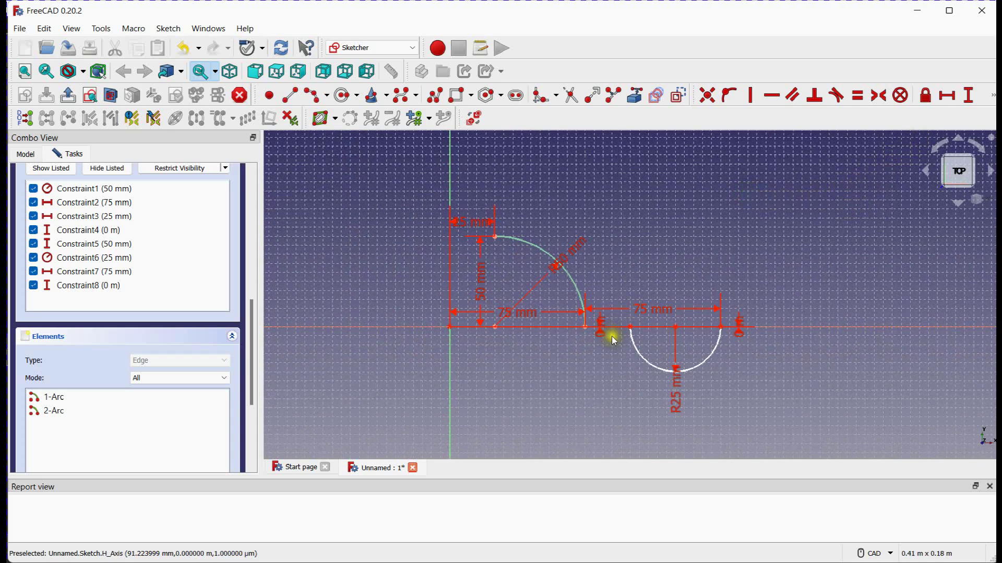
Dimension the second arc's lower end 0.12 m horizontally and 40 mm vertically from the origin
{"action": "left_click", "coordinate": [941, 94]}
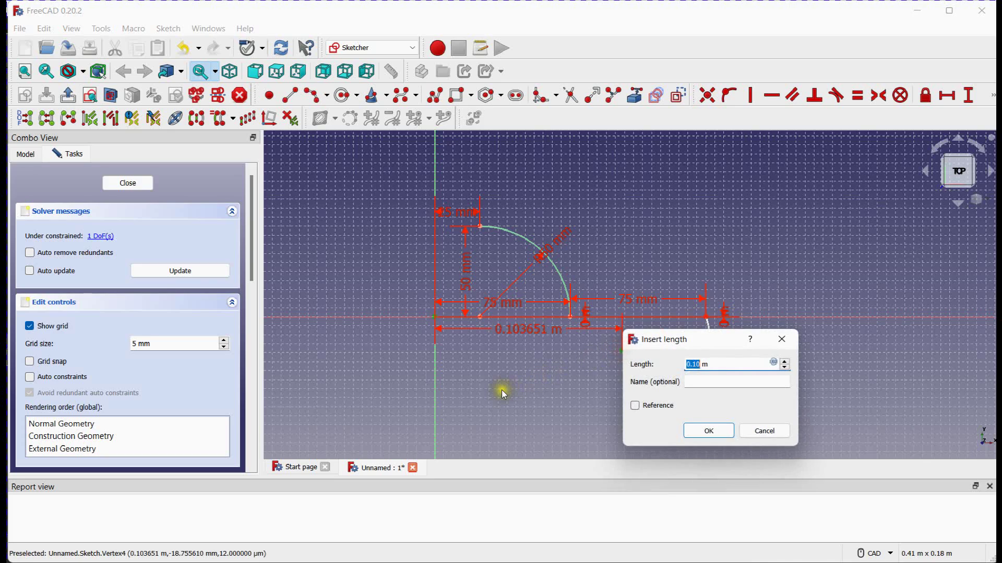
{"action": "mouse_move", "coordinate": [576, 415]}
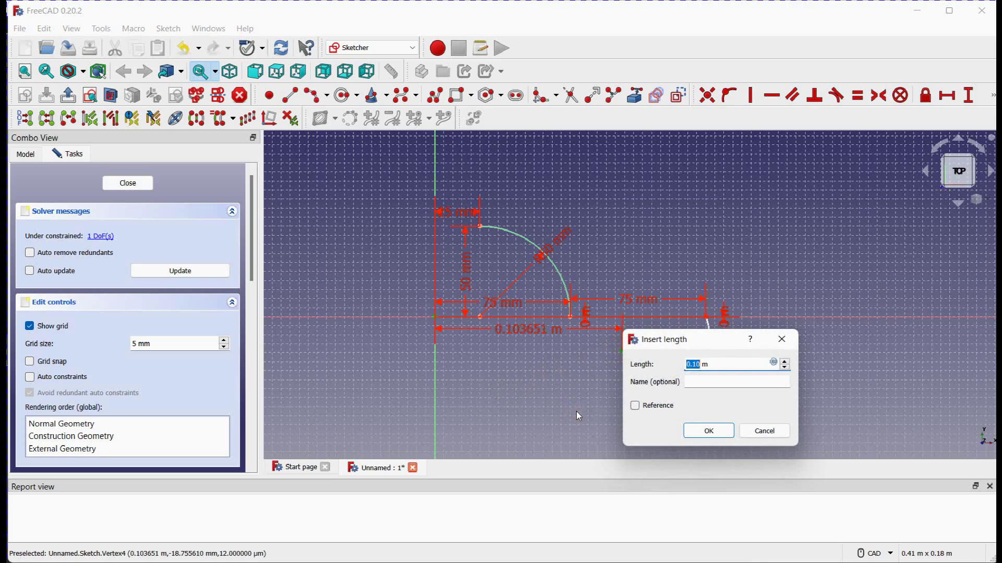
{"action": "type", "text": "0."}
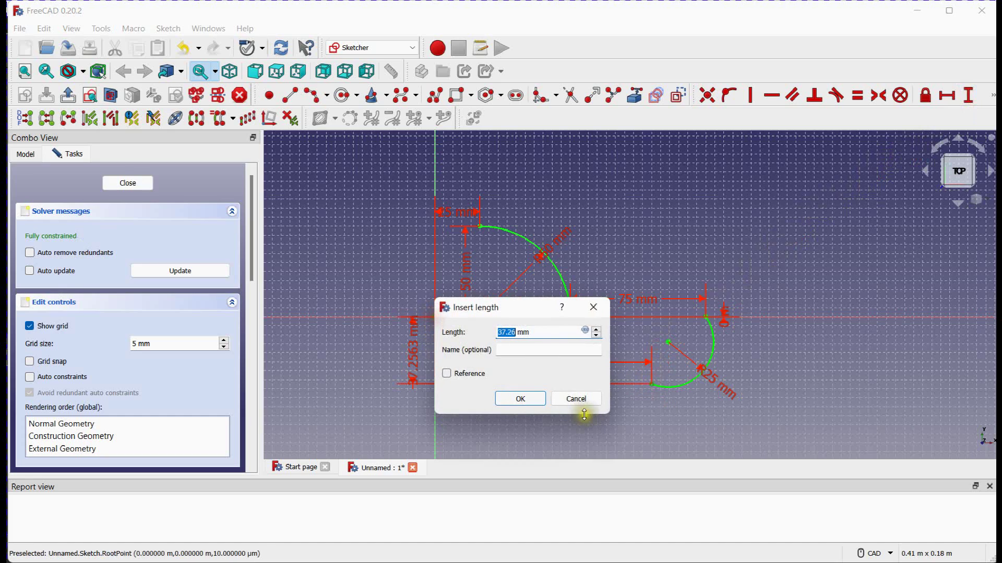
{"action": "mouse_move", "coordinate": [585, 416]}
{"action": "type", "text": "40"}
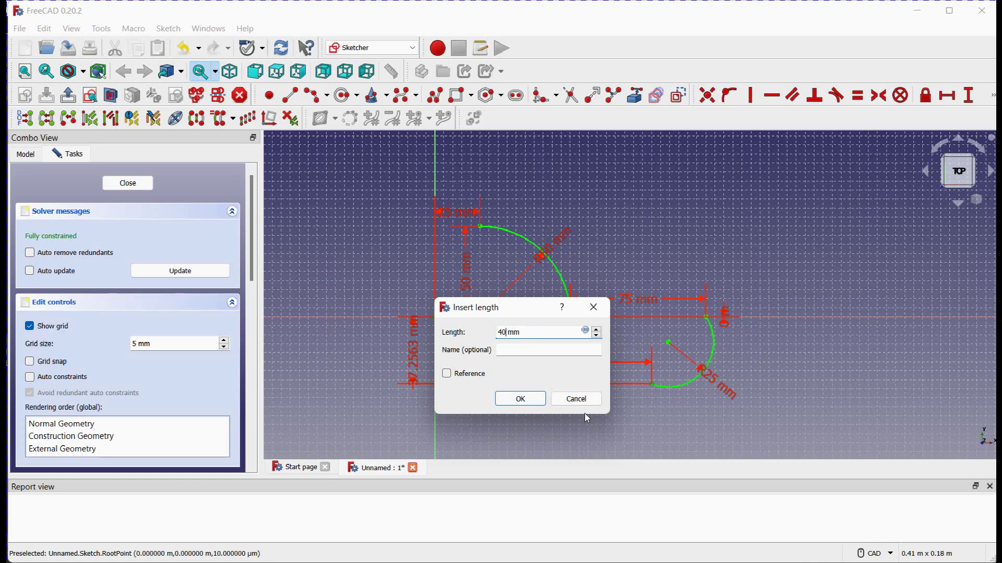
{"action": "left_click", "coordinate": [519, 398]}
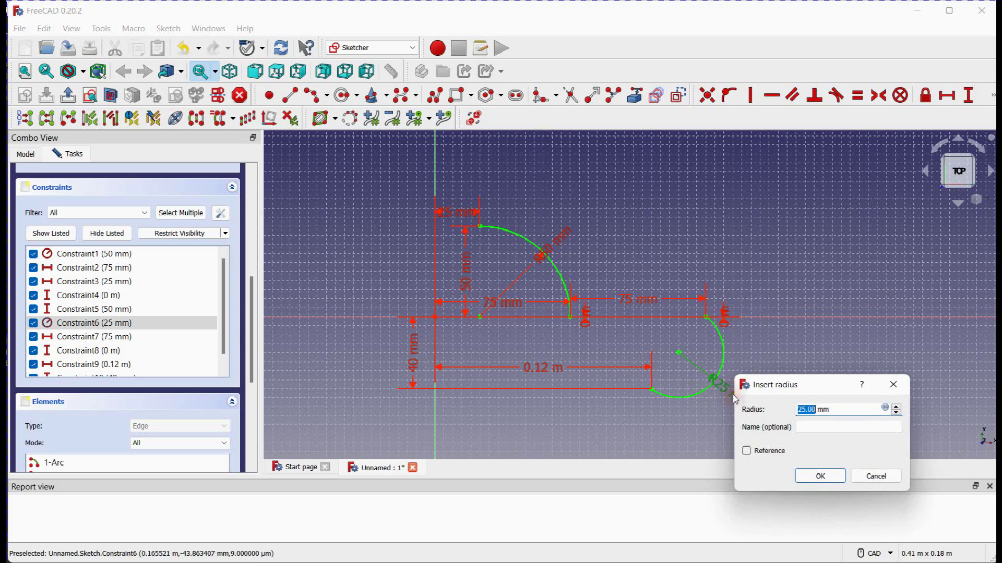
Change the second arc's radius constraint value from 25 mm to 50 mm
{"action": "left_click", "coordinate": [819, 476]}
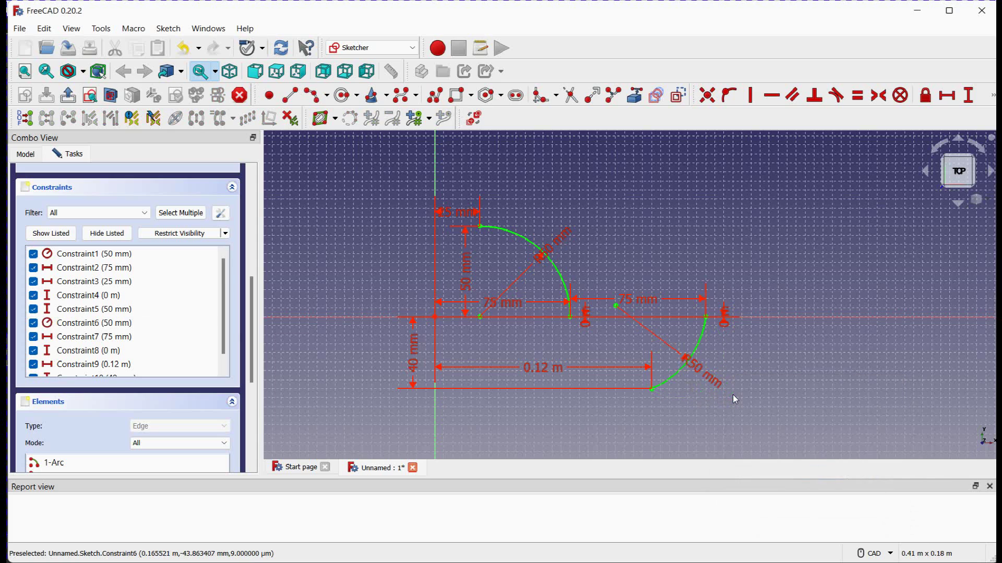
{"action": "mouse_move", "coordinate": [625, 339]}
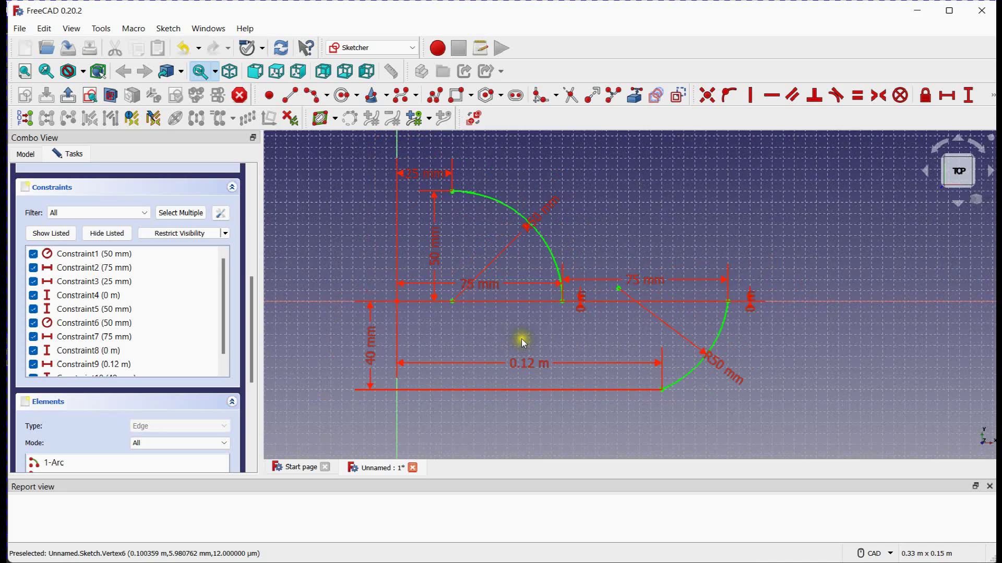
{"action": "mouse_move", "coordinate": [522, 343]}
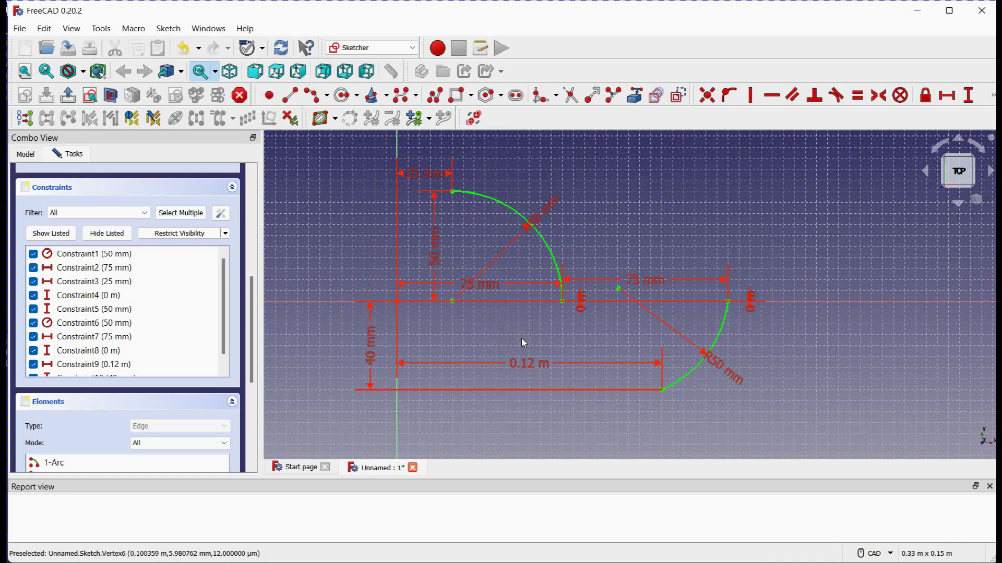